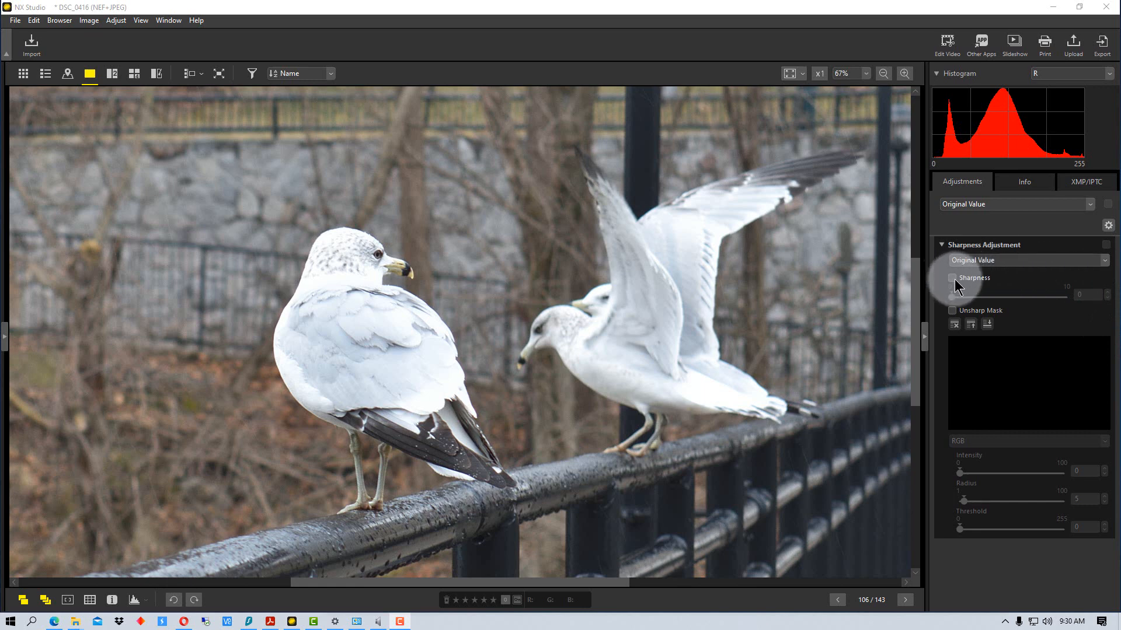
- Enable the Sharpness adjustment on the seagull photo, leaving strength at 0
click(952, 277)
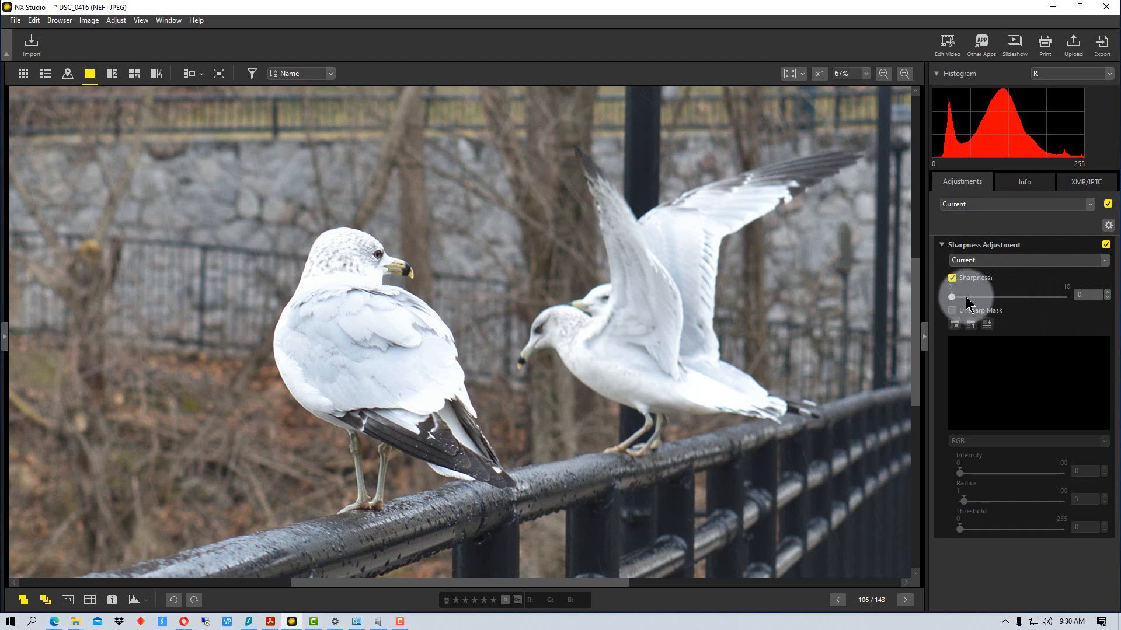
mouse_move(1058, 307)
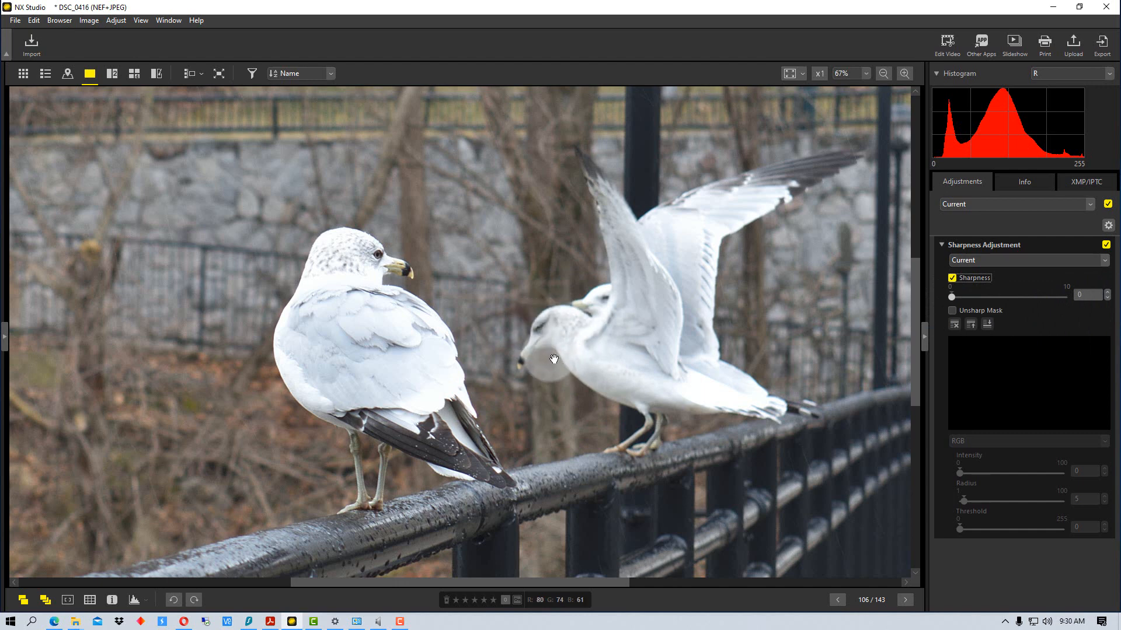
mouse_move(518, 368)
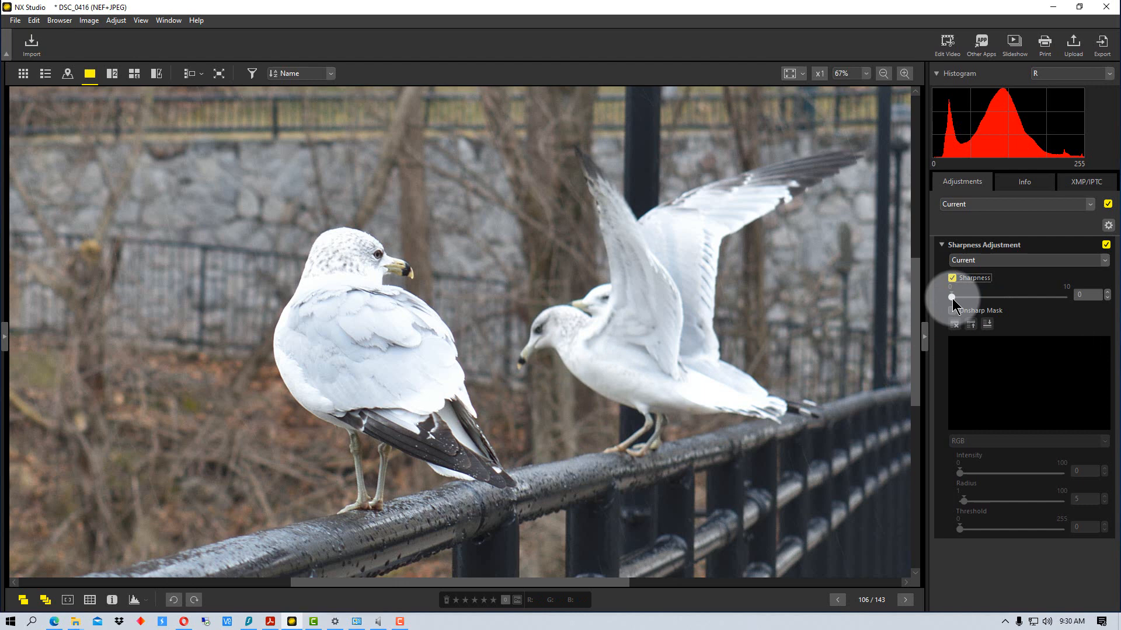
- Try the Sharpness slider at 5, 10, 2 and 0, settling on the maximum of 10
drag(952, 297, 1008, 296)
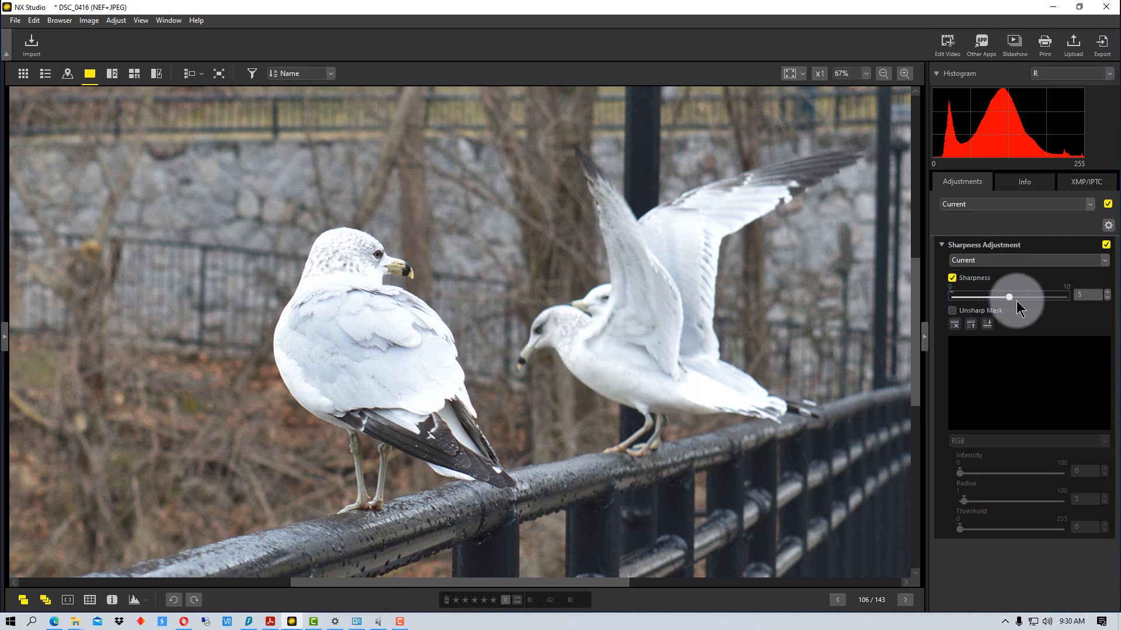
drag(1008, 296, 1020, 295)
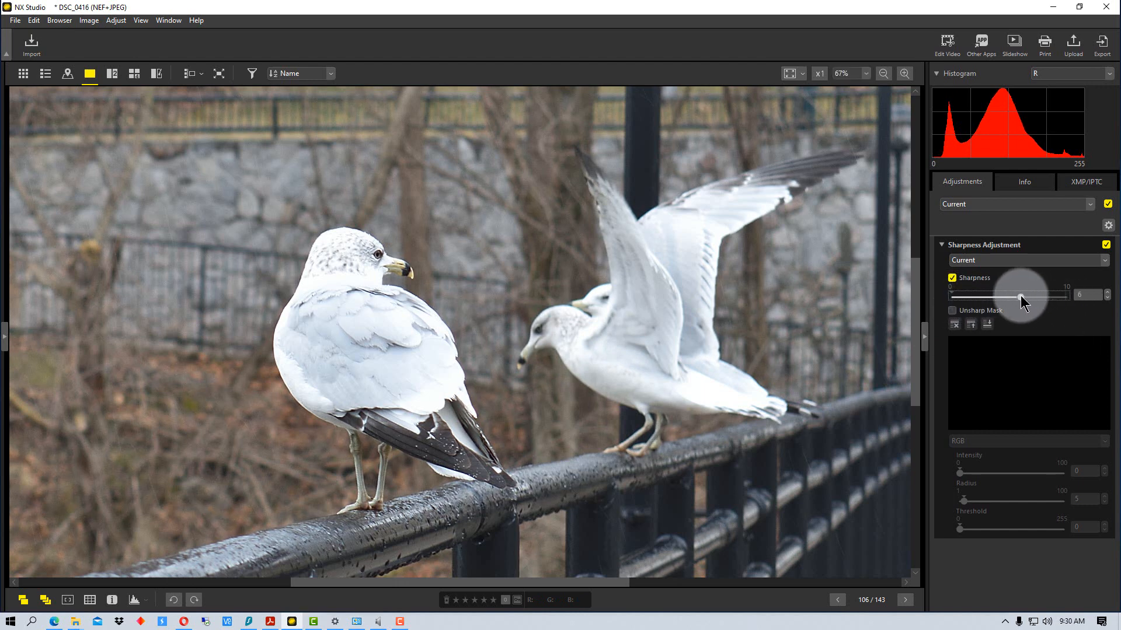
drag(1018, 296, 1064, 296)
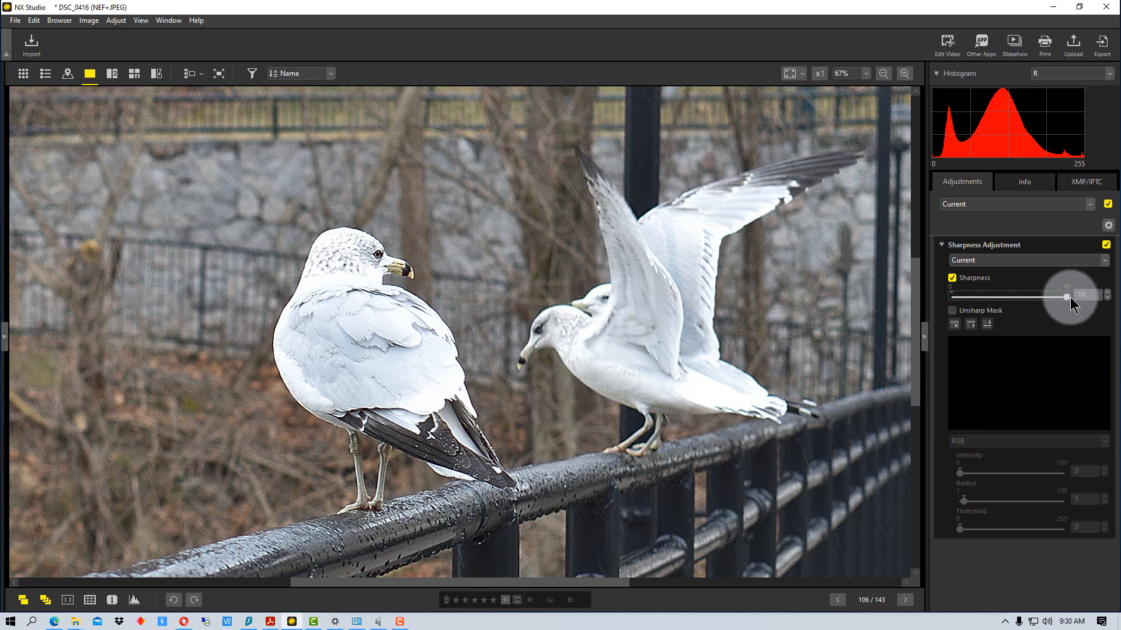
drag(1065, 296, 973, 297)
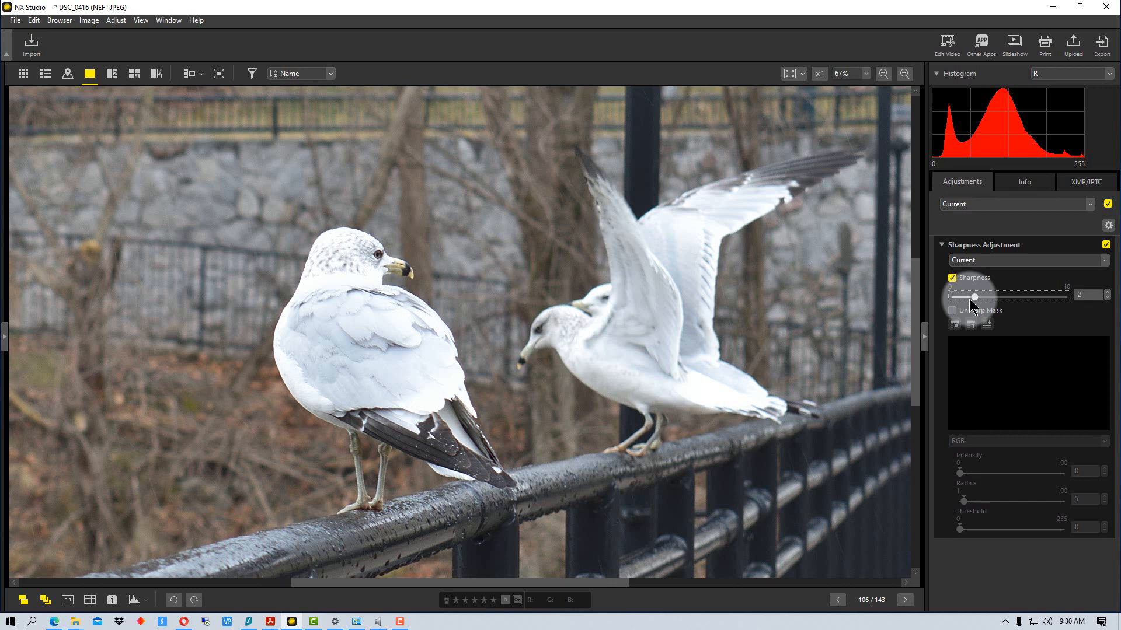
drag(974, 296, 951, 297)
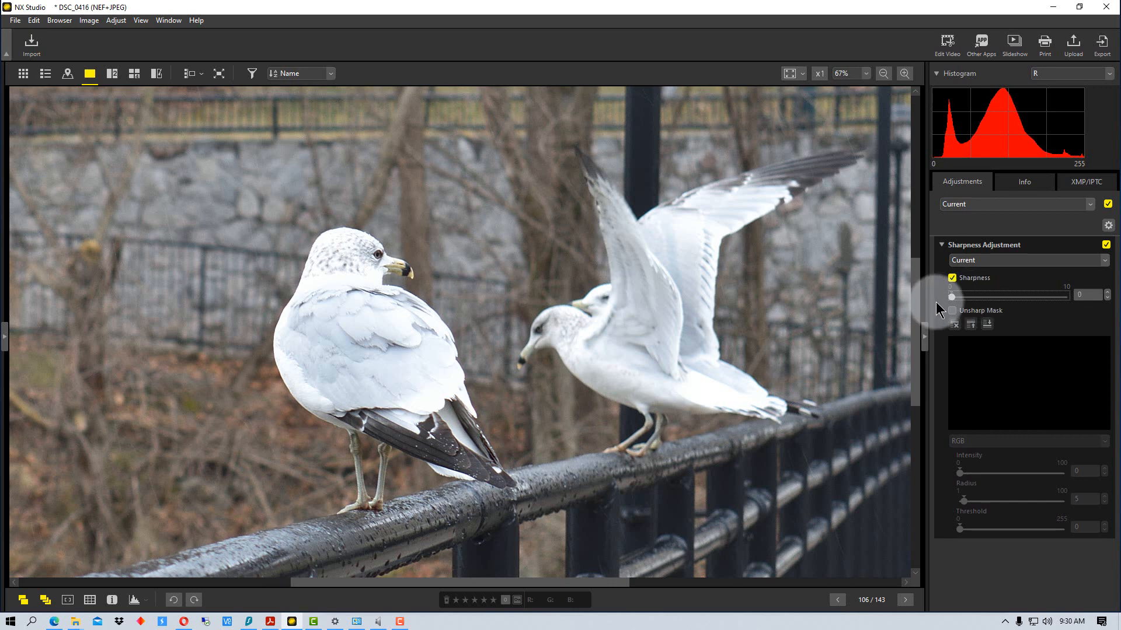
drag(953, 295, 1065, 295)
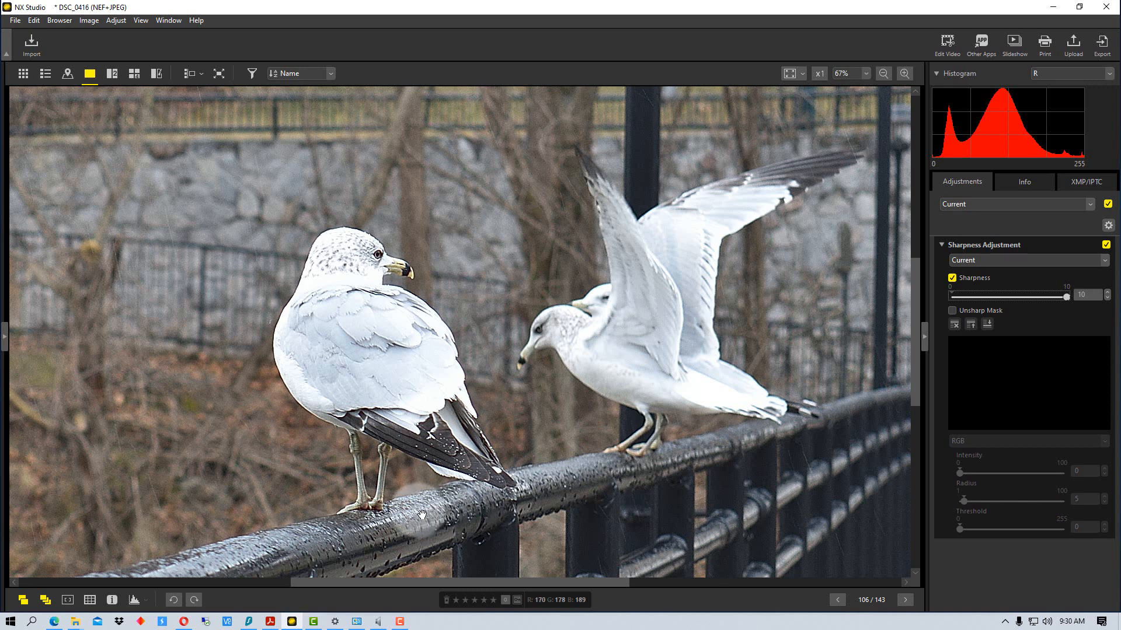
mouse_move(451, 467)
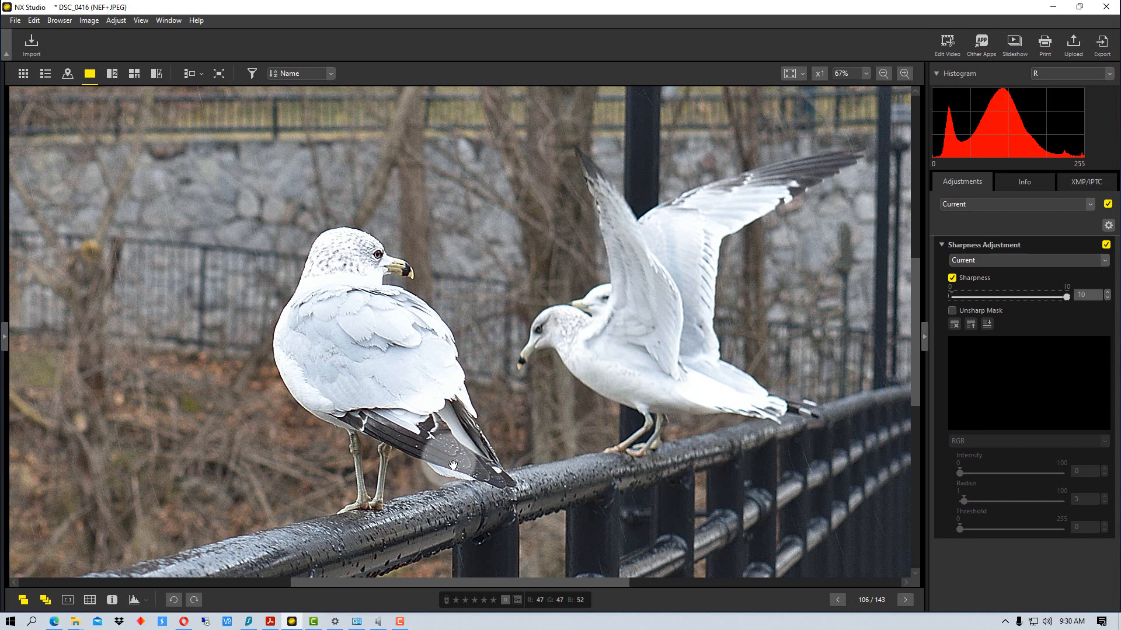
mouse_move(418, 451)
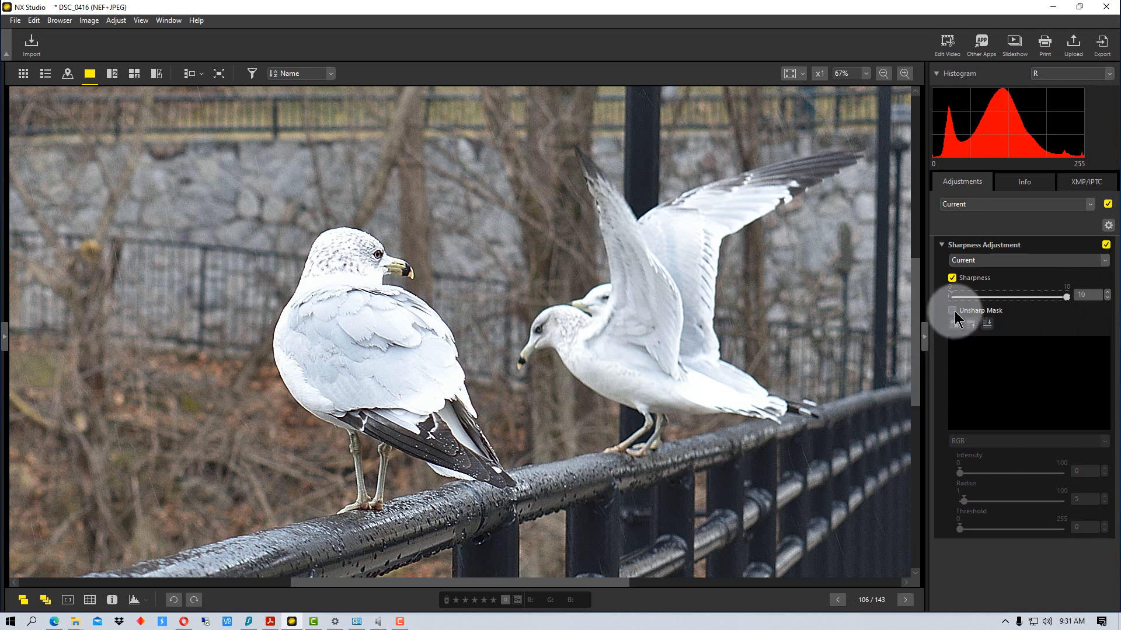
- Enable Unsharp Mask and, after trying lower values, set its intensity to 100
click(953, 311)
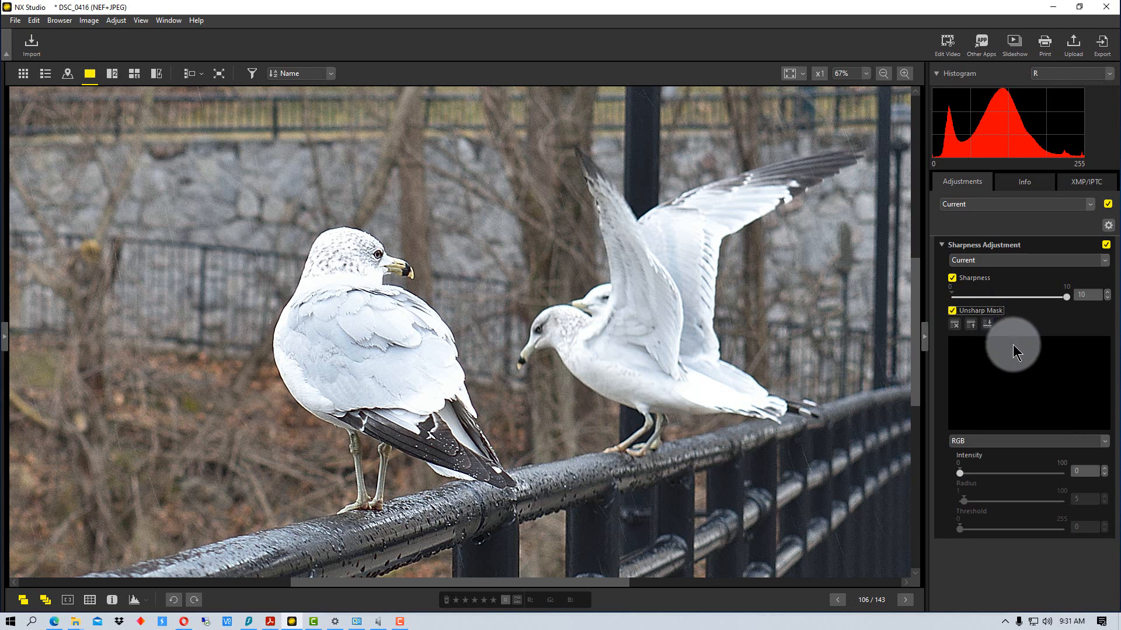
mouse_move(966, 373)
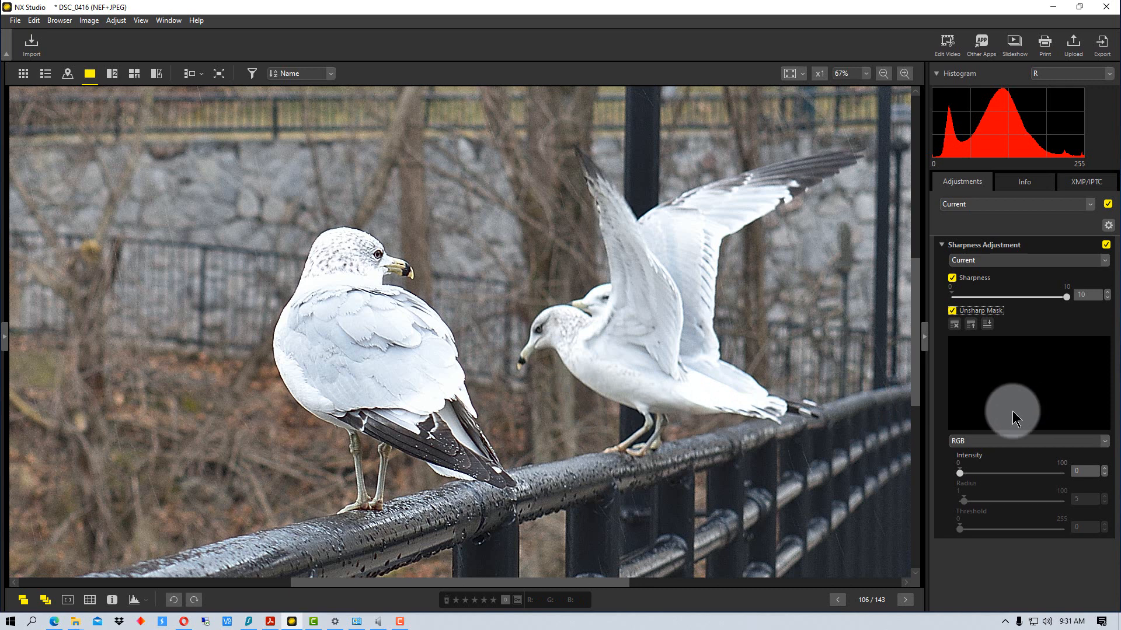
mouse_move(978, 450)
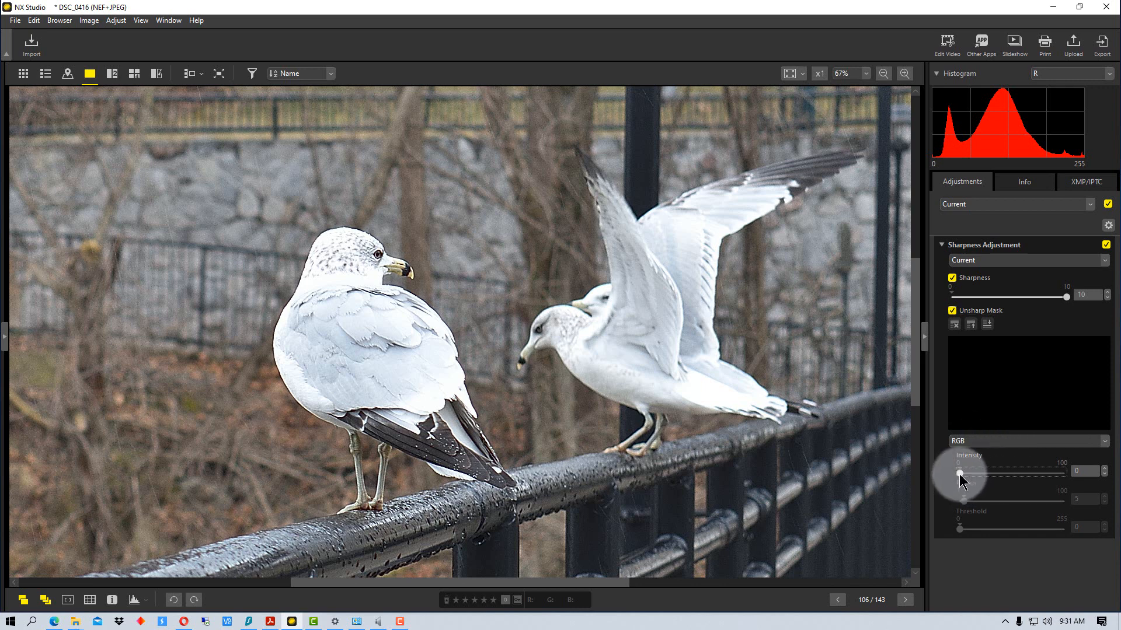
drag(961, 472, 1037, 471)
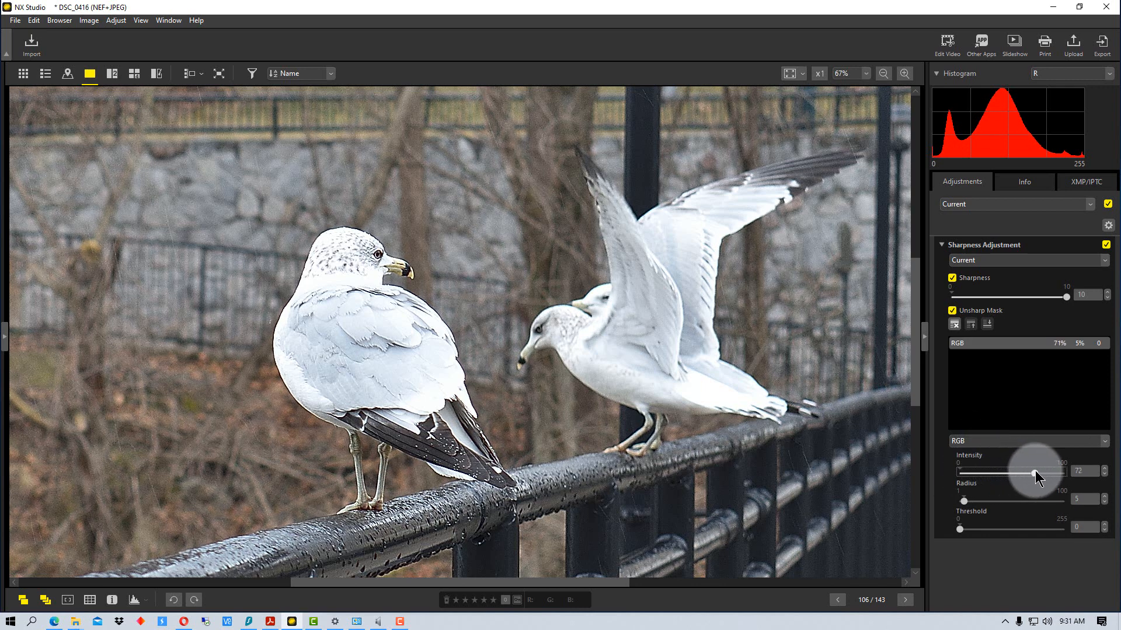
drag(1035, 471, 1078, 471)
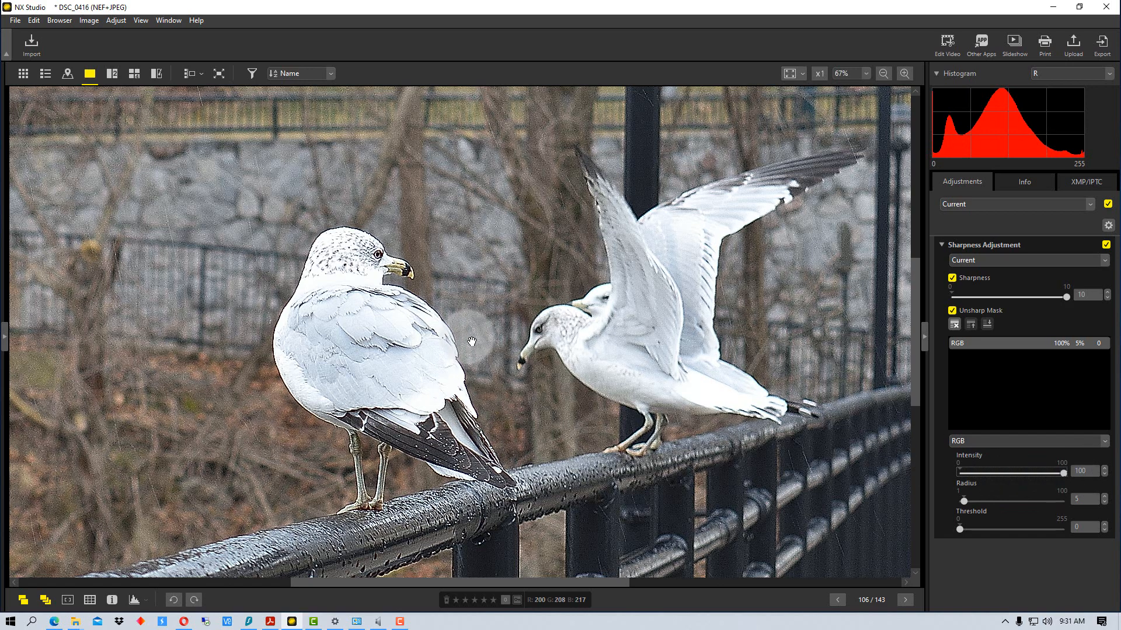
mouse_move(472, 468)
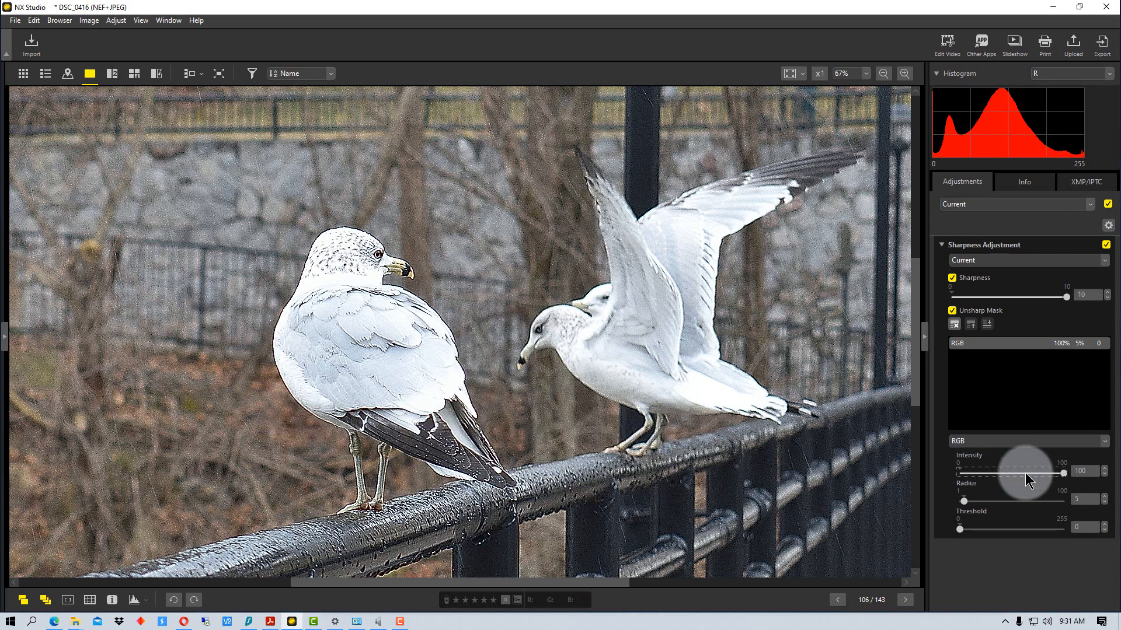
drag(1062, 473, 1011, 473)
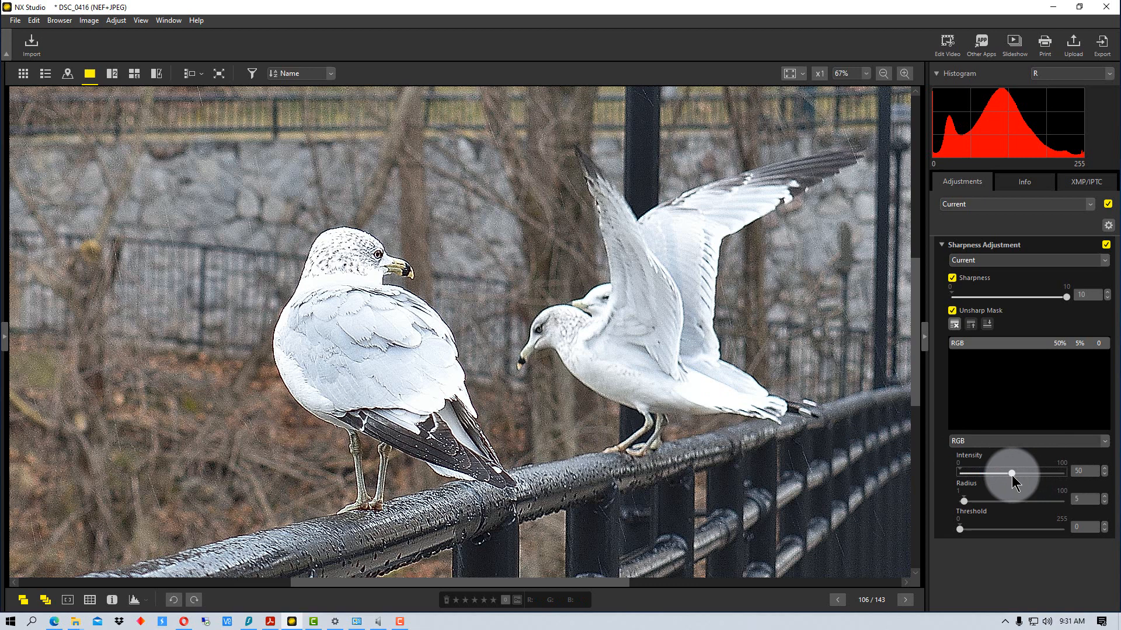
drag(1011, 474, 981, 474)
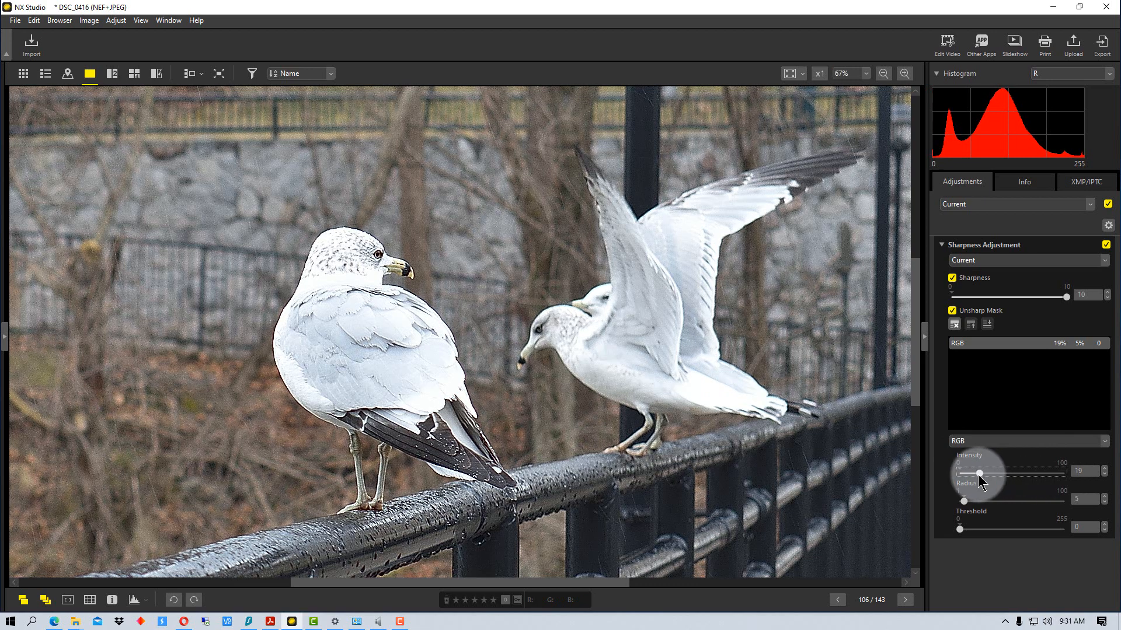
drag(981, 474, 972, 473)
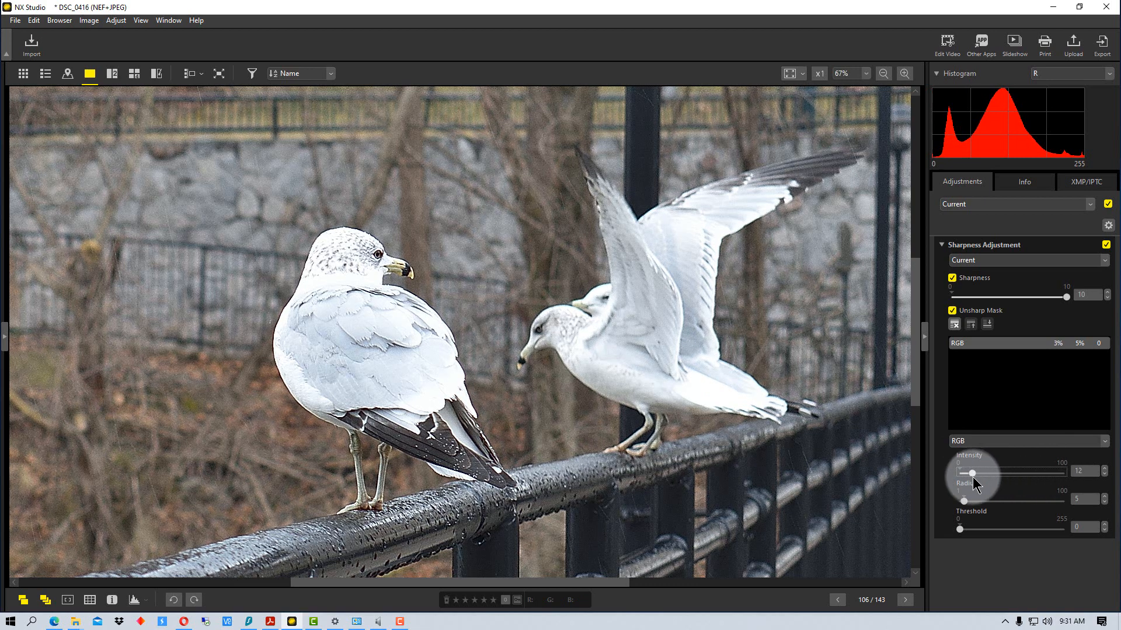
drag(972, 472, 966, 473)
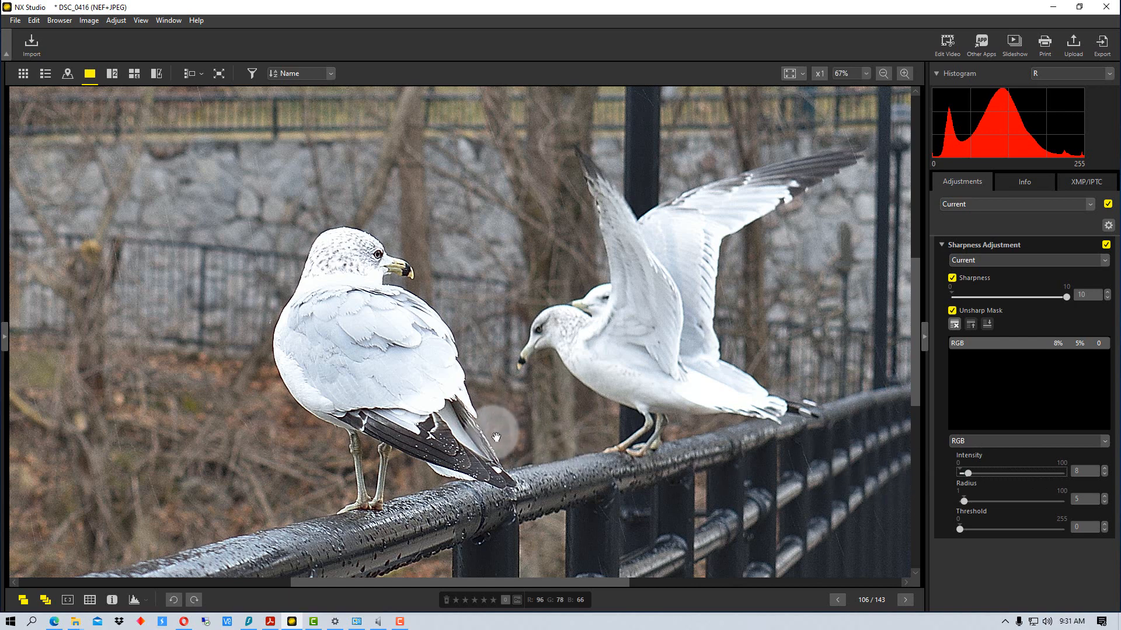
drag(967, 473, 987, 473)
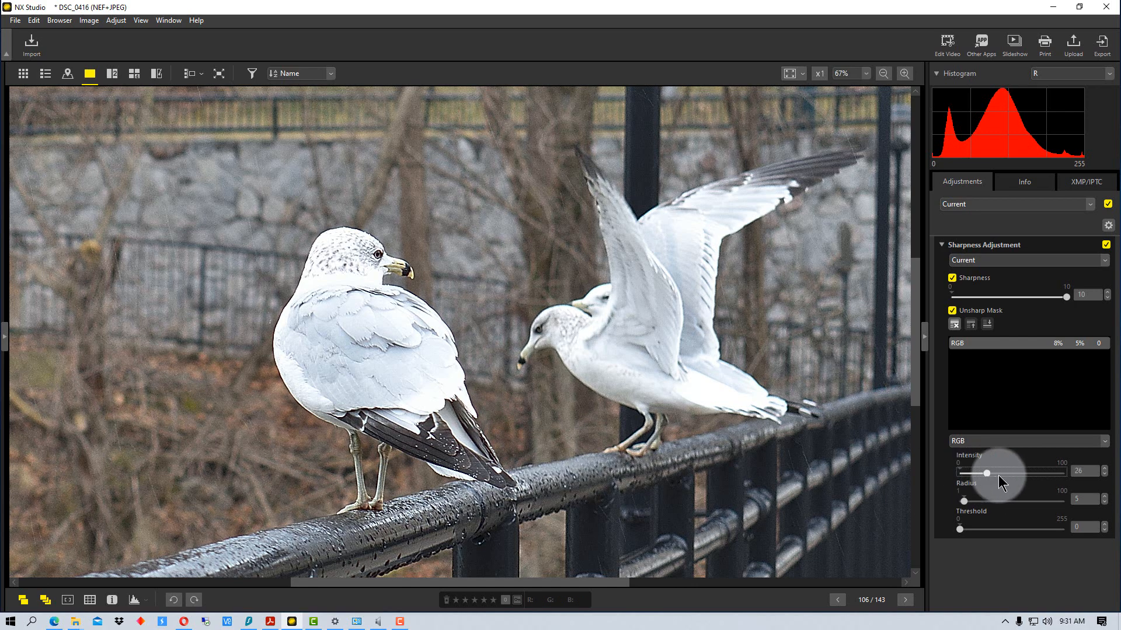
drag(989, 473, 1064, 473)
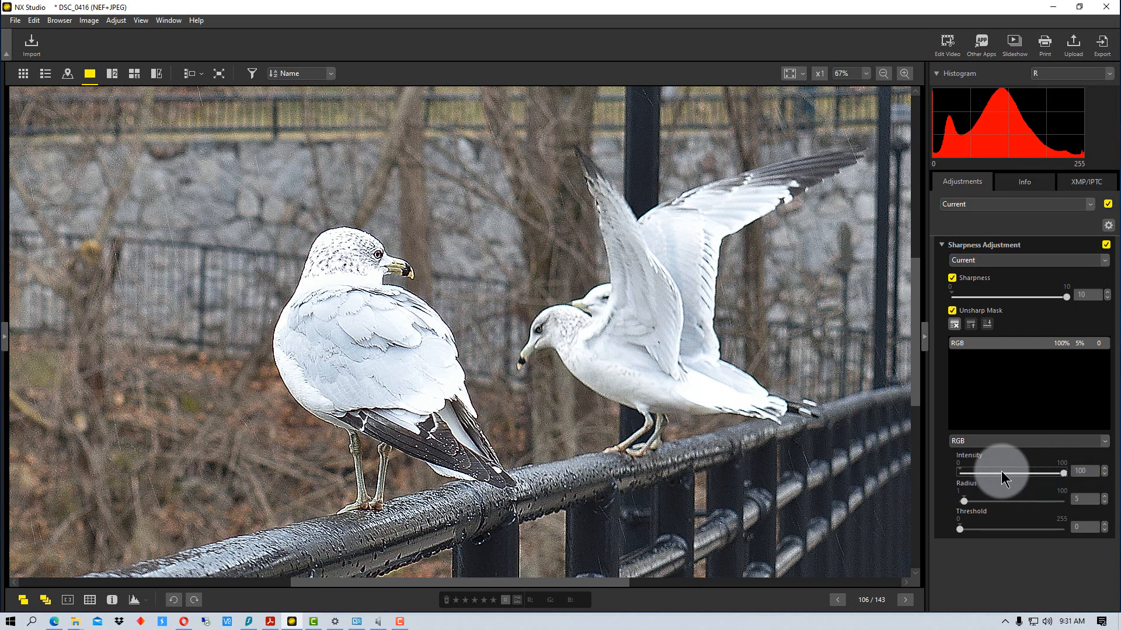
mouse_move(969, 508)
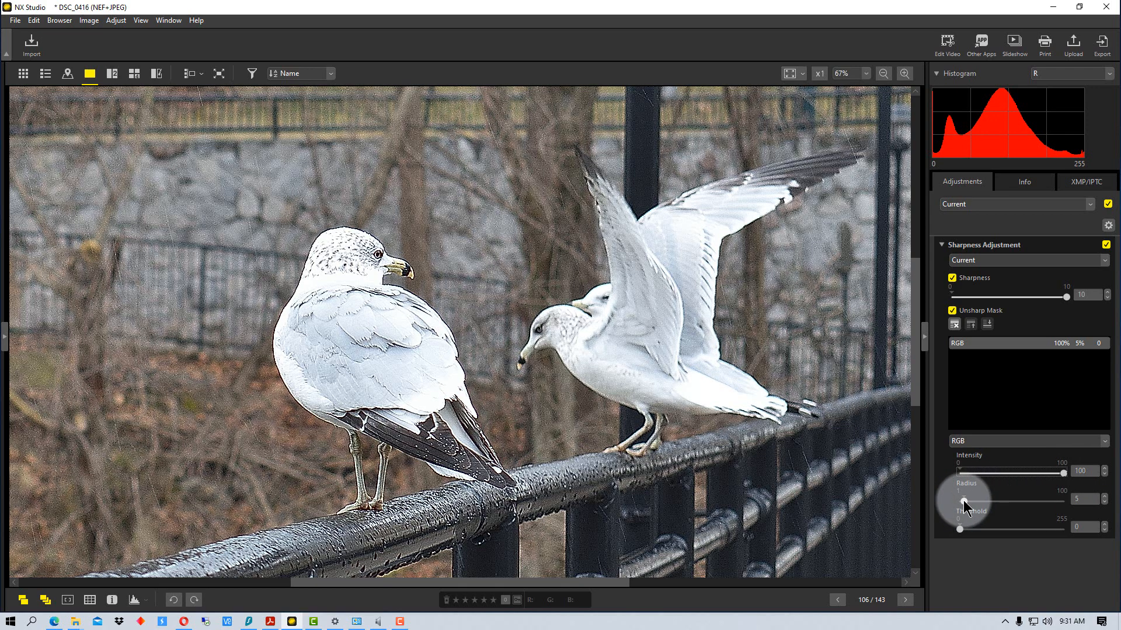
- Try radius up to 100, settle near 34, and raise threshold to 117 to remove halos
drag(963, 499, 1003, 500)
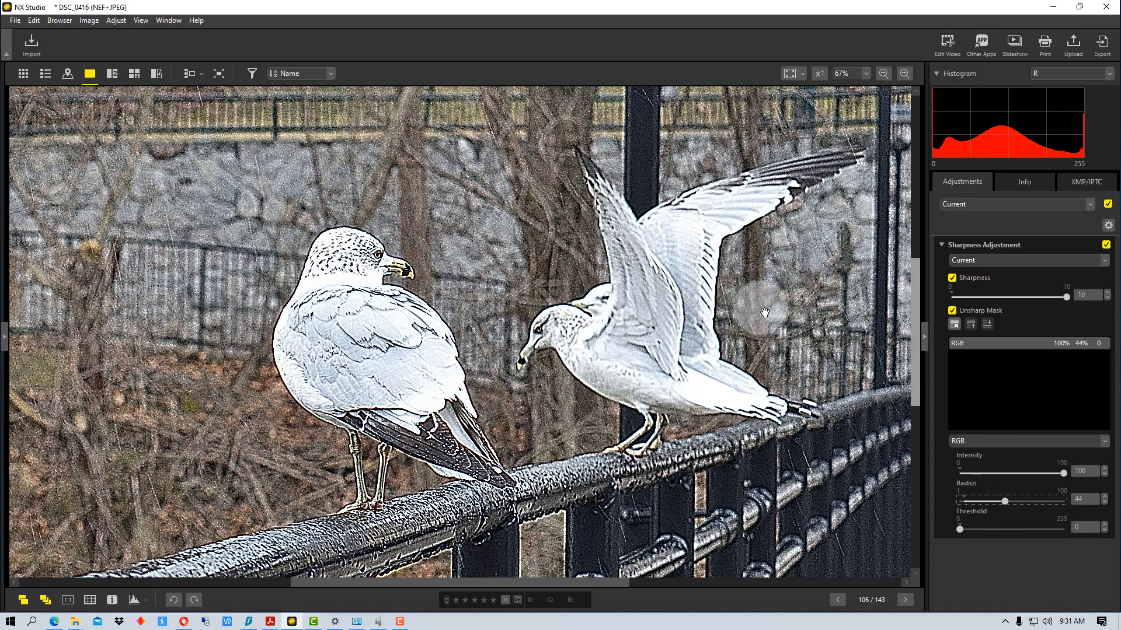
mouse_move(553, 354)
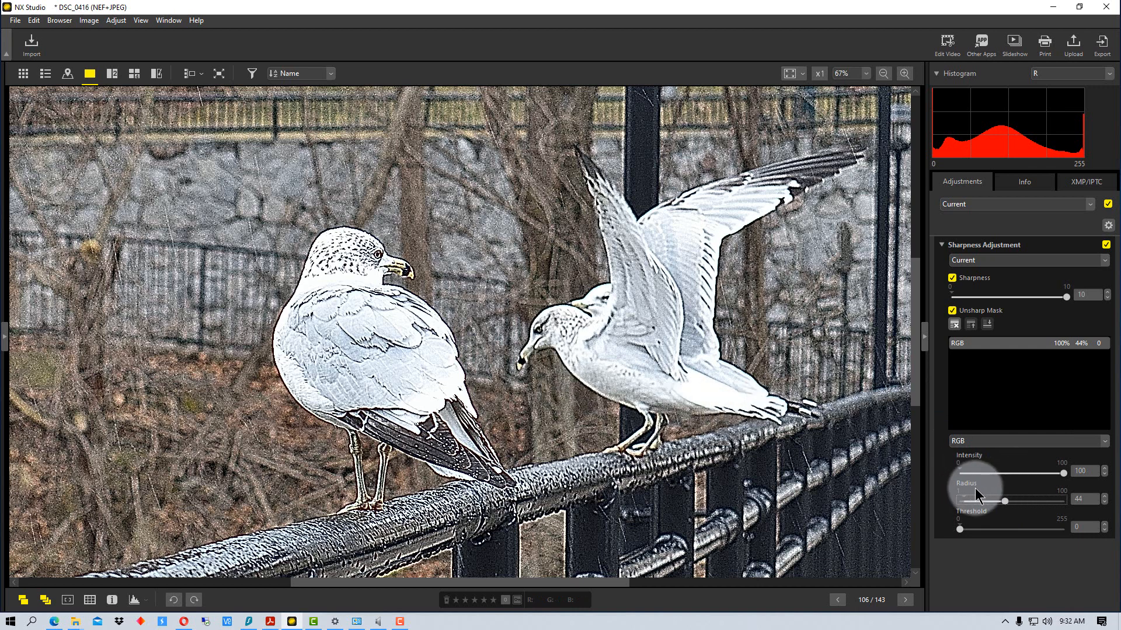
drag(1004, 501, 1042, 501)
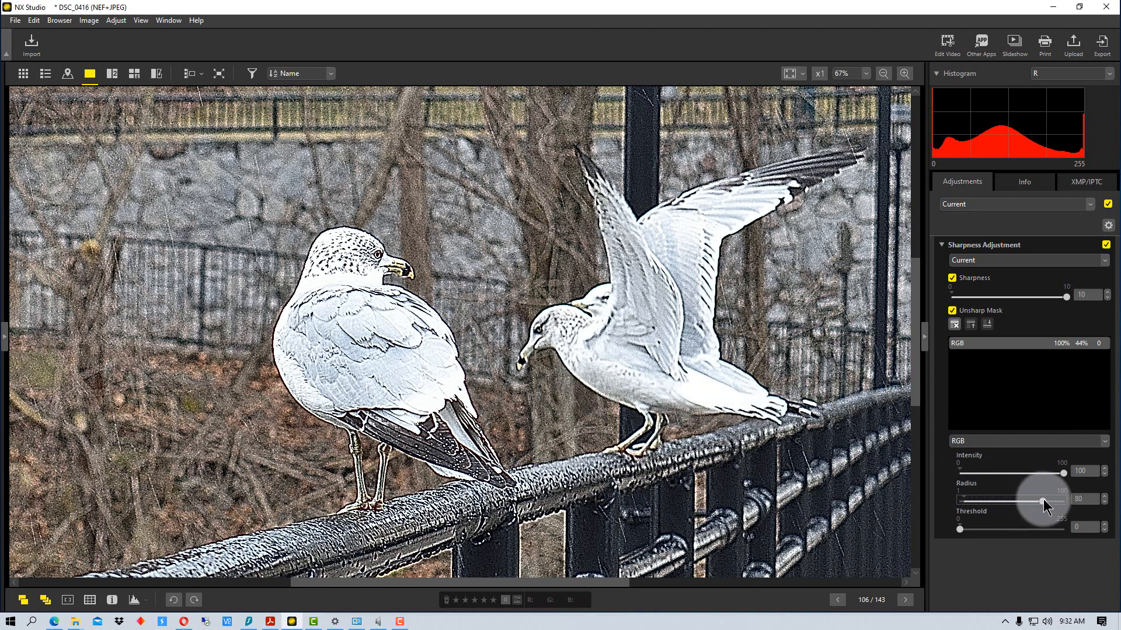
drag(1044, 498, 1064, 499)
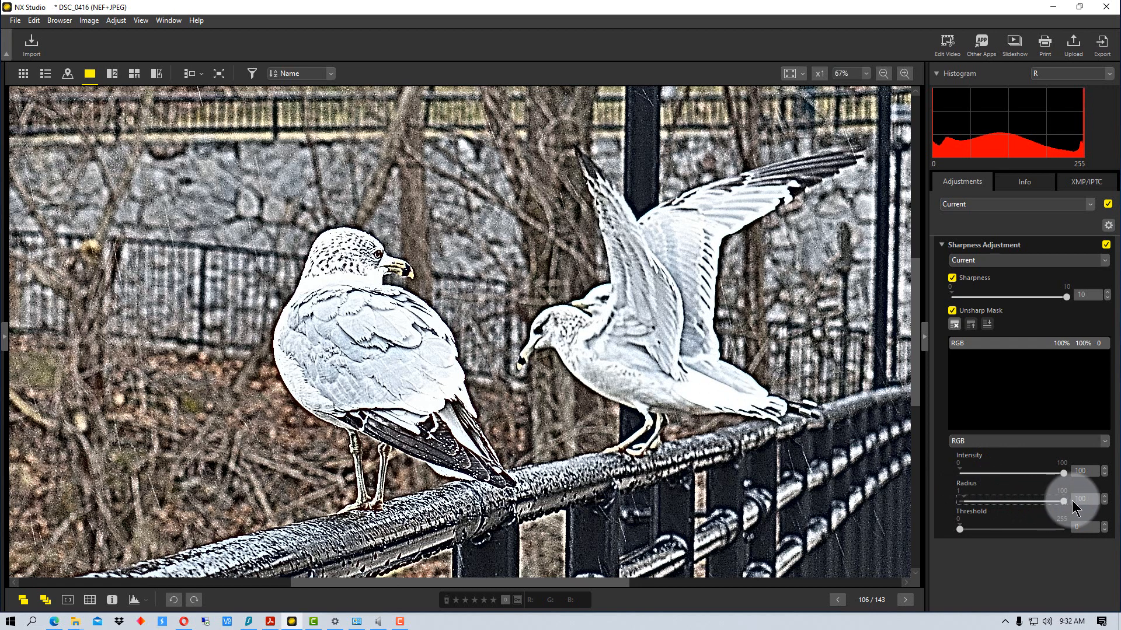
drag(1062, 499, 1004, 502)
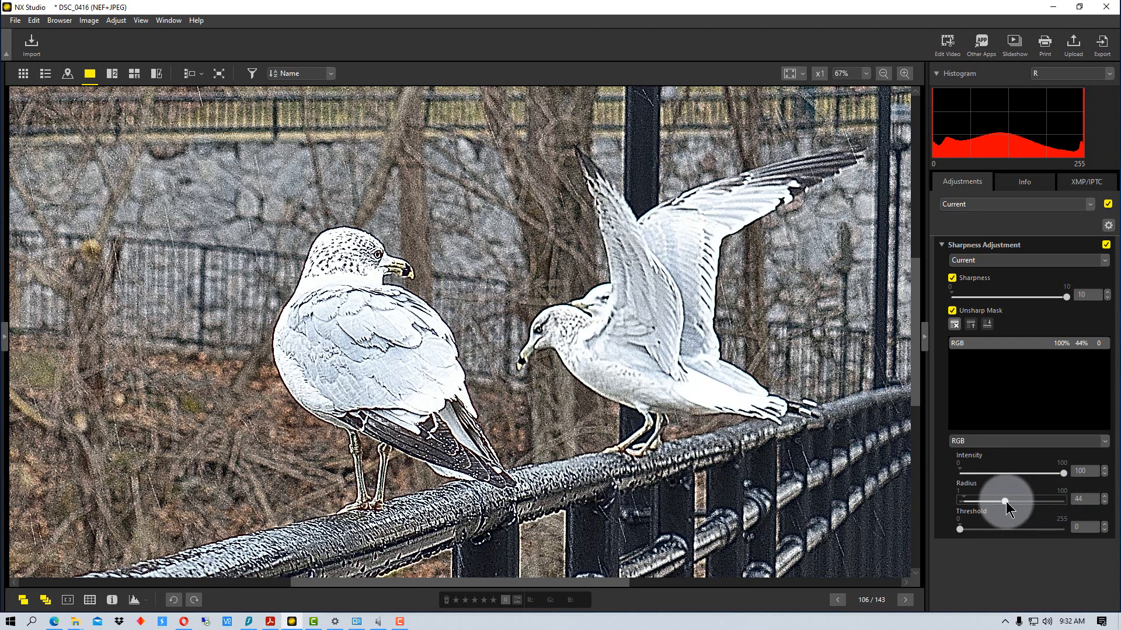
drag(1007, 500, 994, 500)
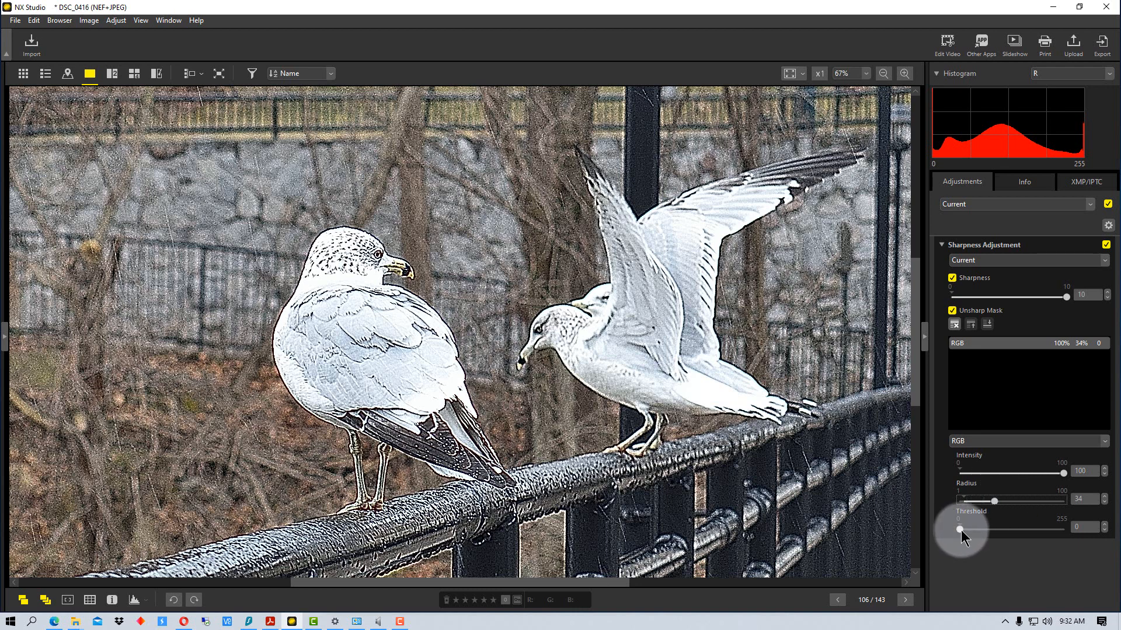
drag(960, 530, 969, 530)
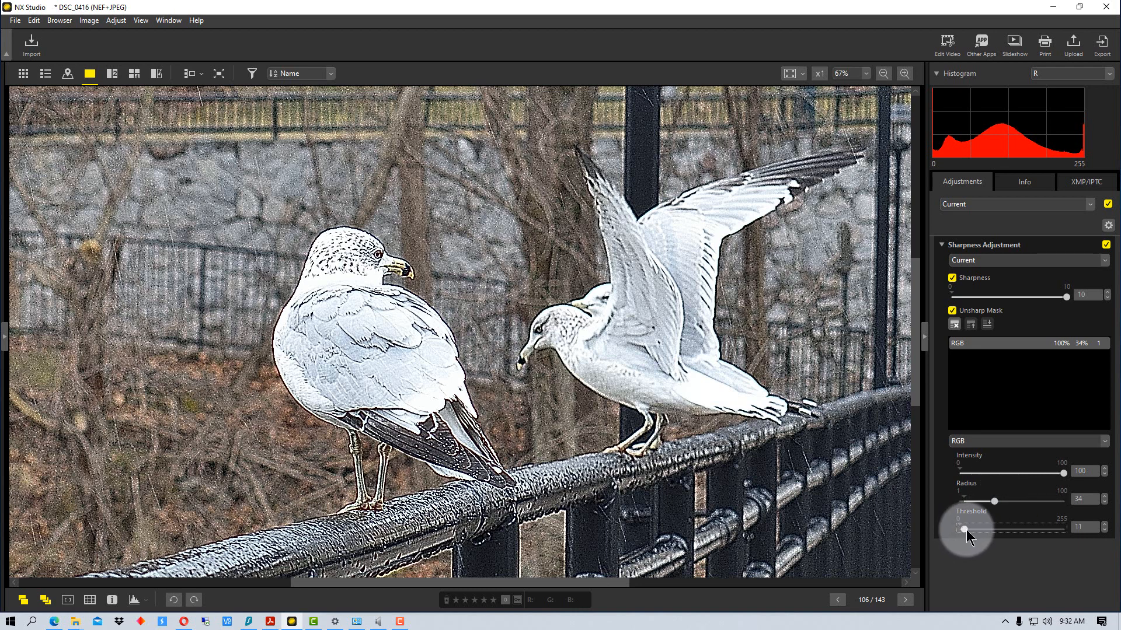
drag(965, 528, 1007, 528)
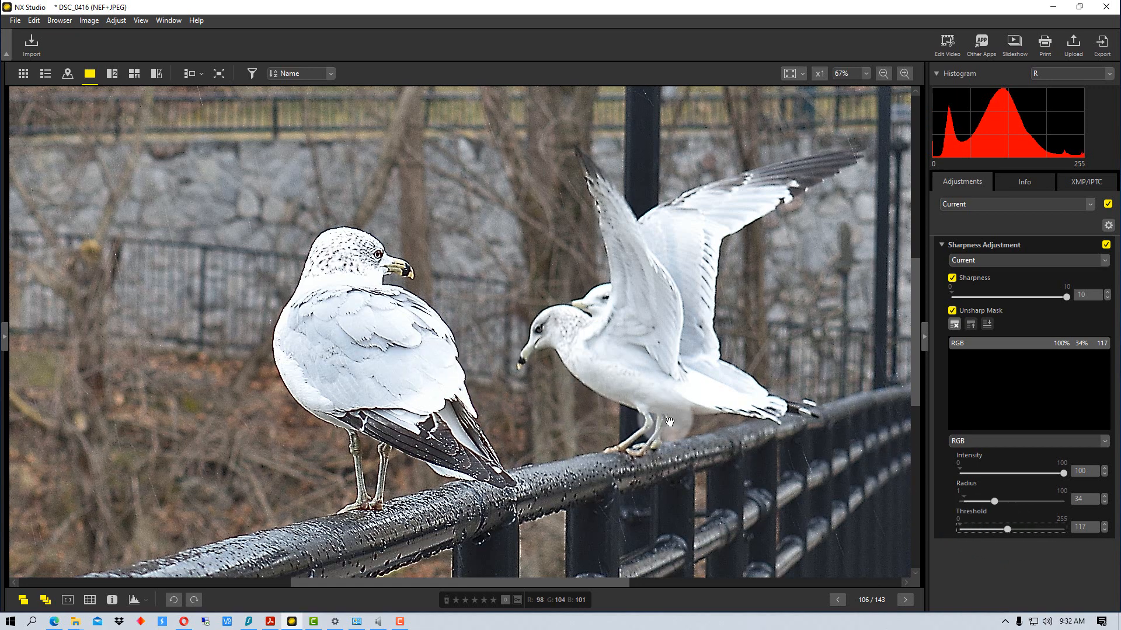
mouse_move(631, 383)
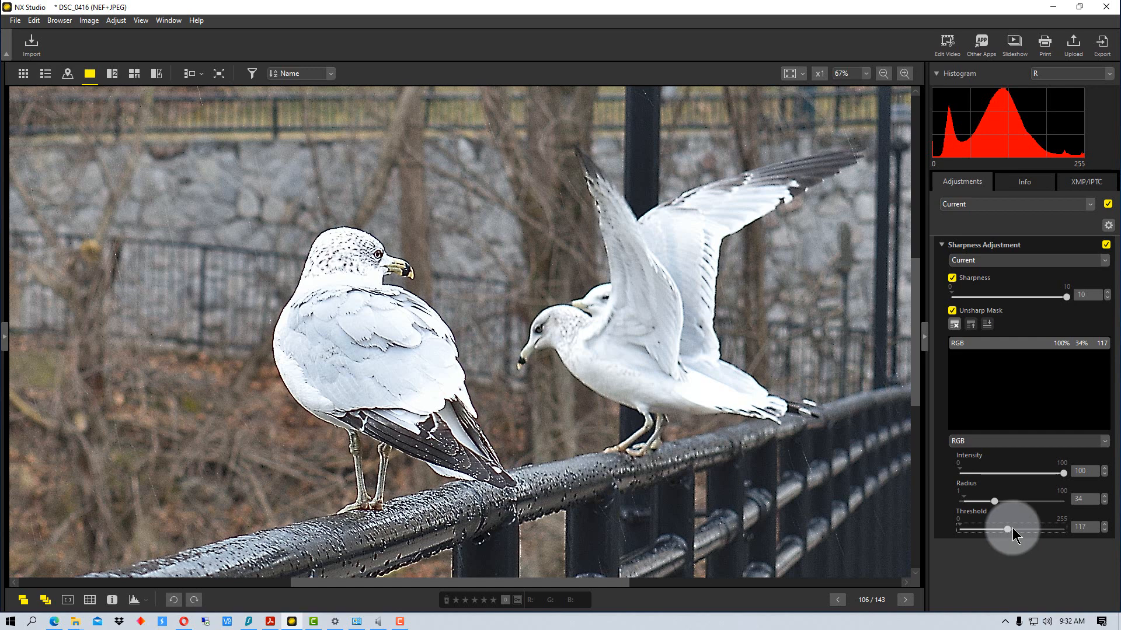
- Return the RGB mask's threshold, radius and intensity to their minimums
drag(993, 528, 960, 529)
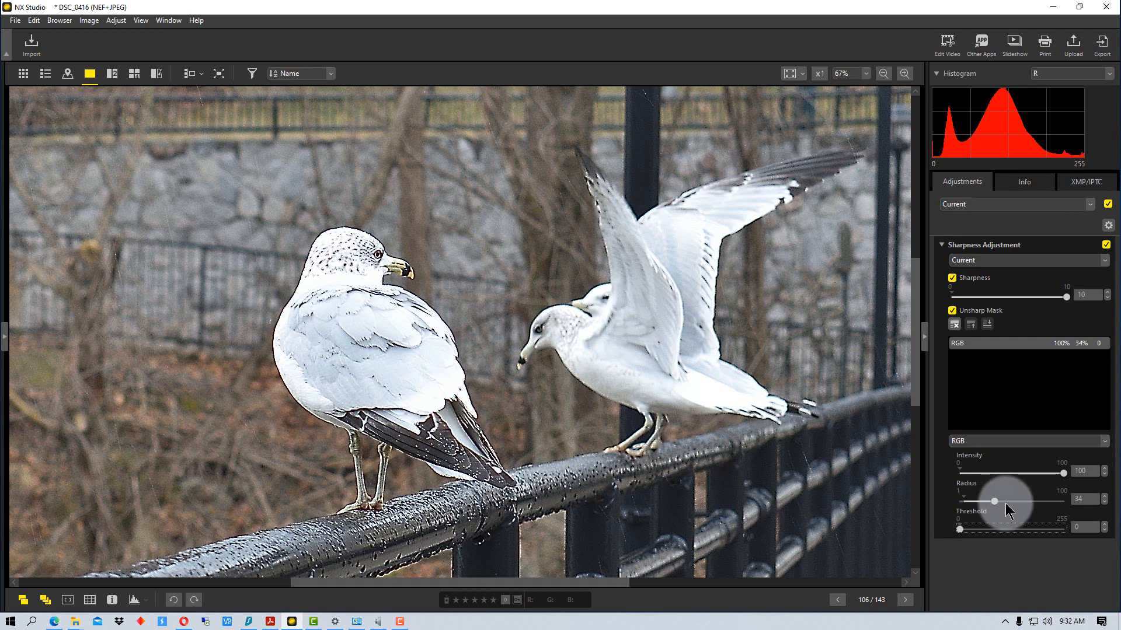
drag(993, 502, 960, 502)
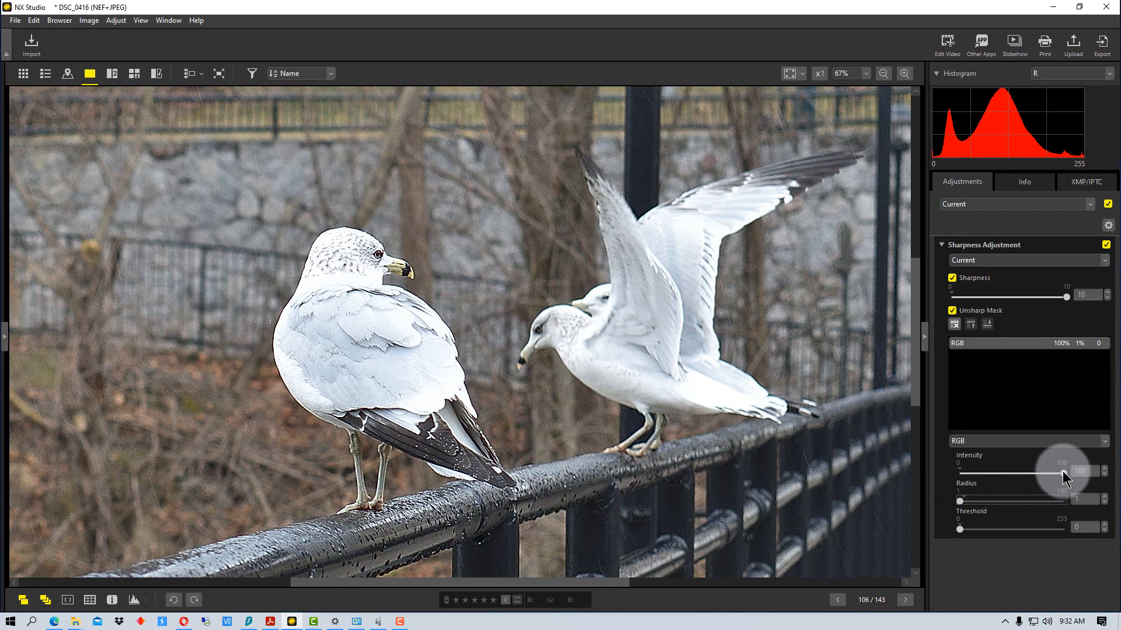
drag(1064, 473, 959, 473)
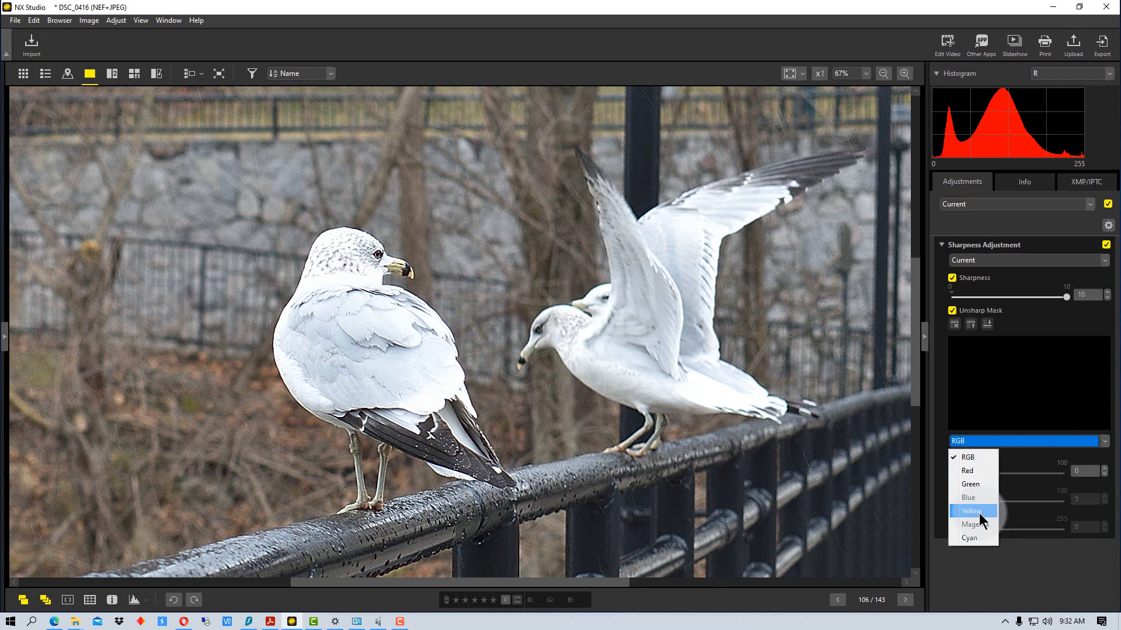
mouse_move(979, 471)
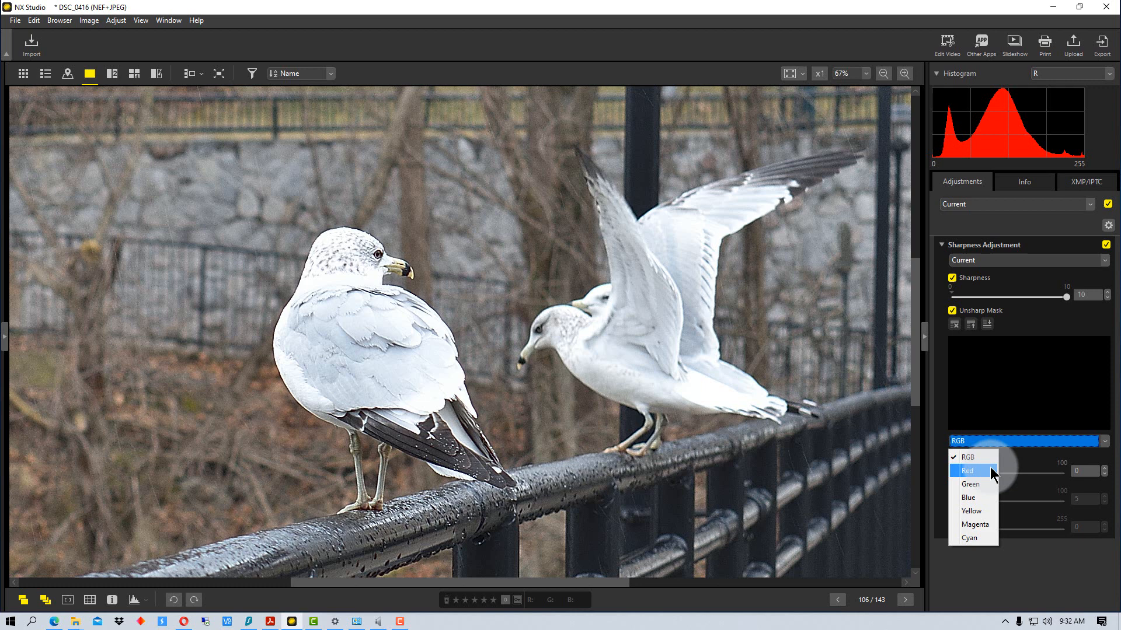
mouse_move(985, 511)
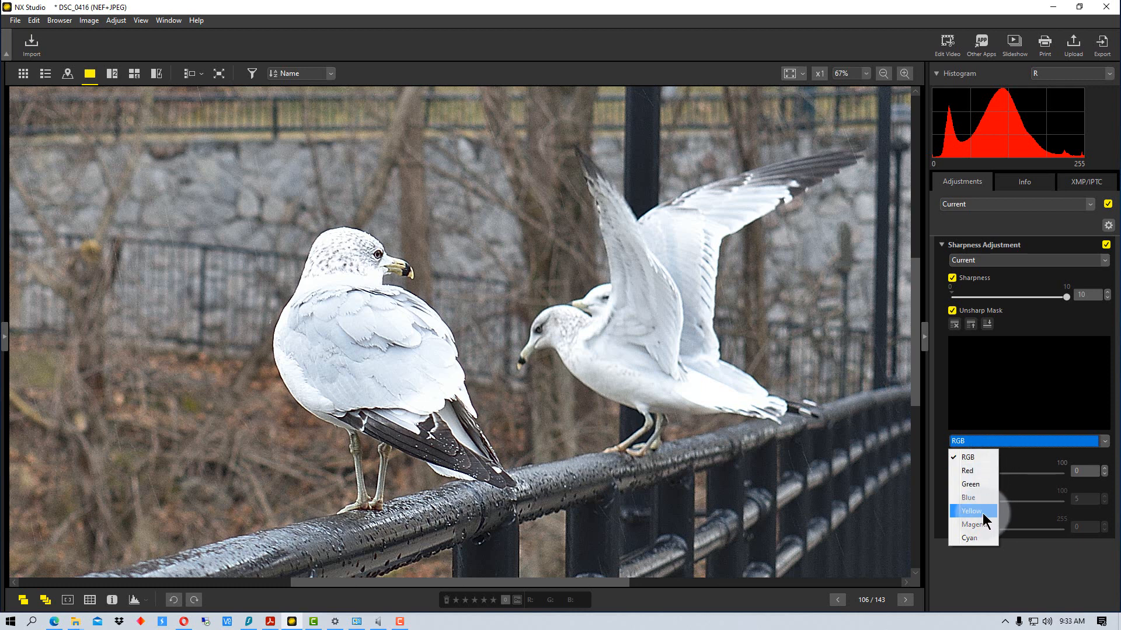
- Add a Yellow-channel unsharp mask at intensity 100, radius 100, threshold 0
click(970, 510)
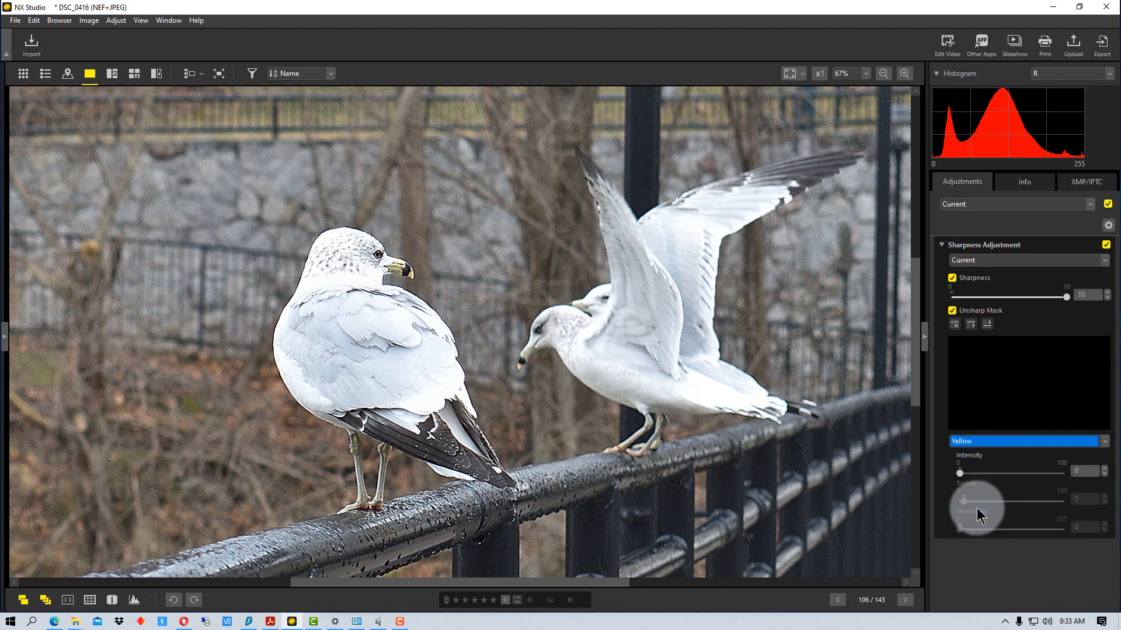
mouse_move(404, 269)
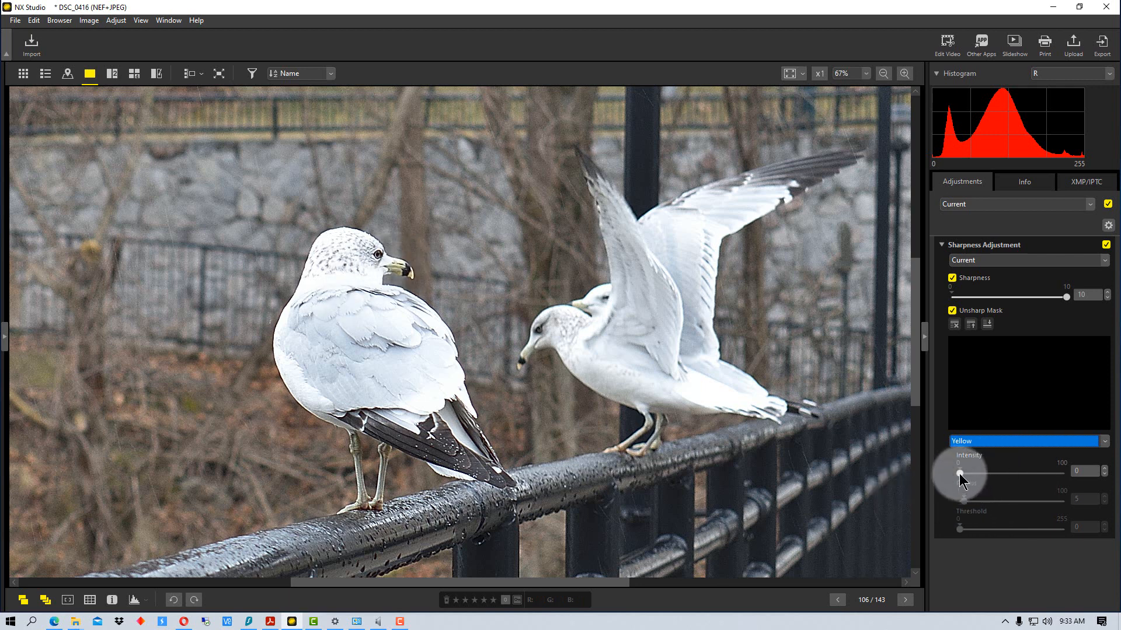
drag(960, 474, 1065, 474)
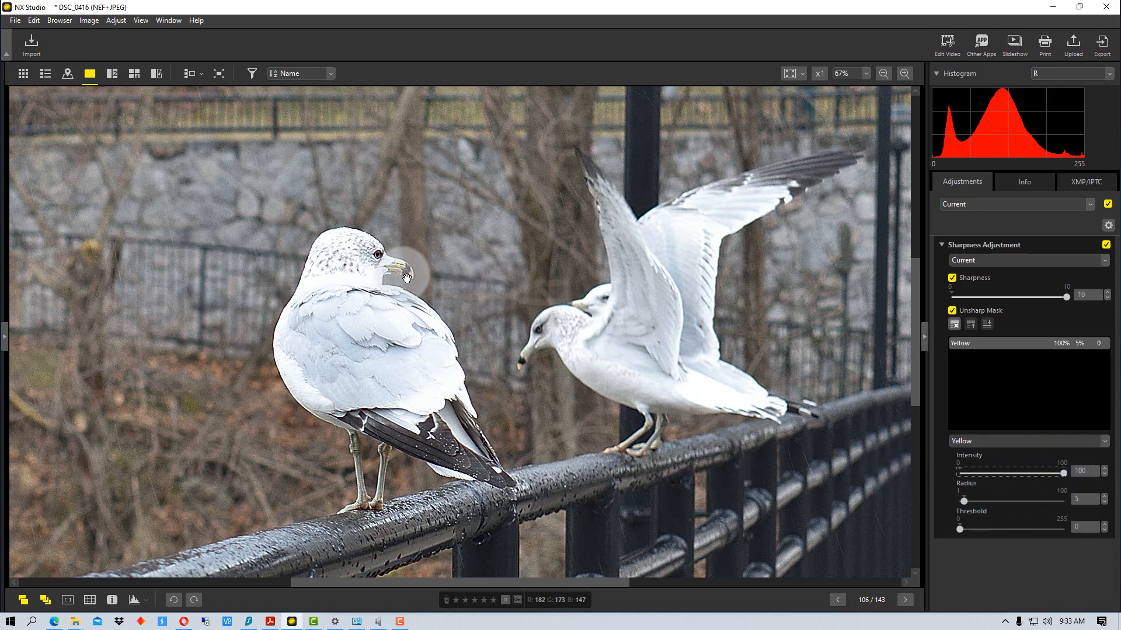
mouse_move(409, 281)
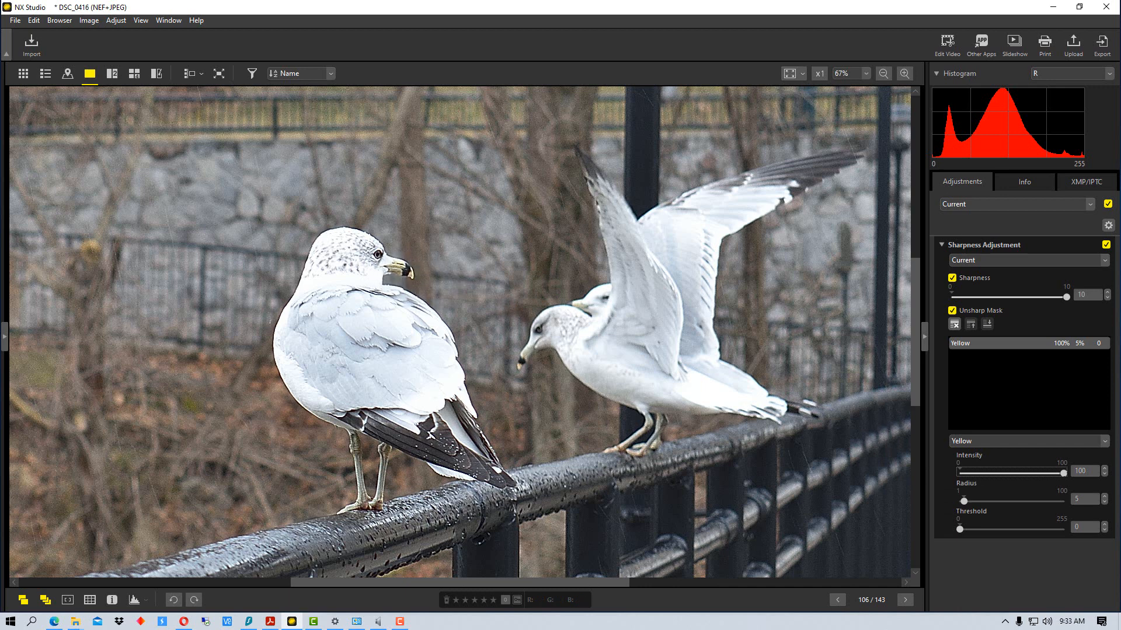
drag(1062, 474, 960, 474)
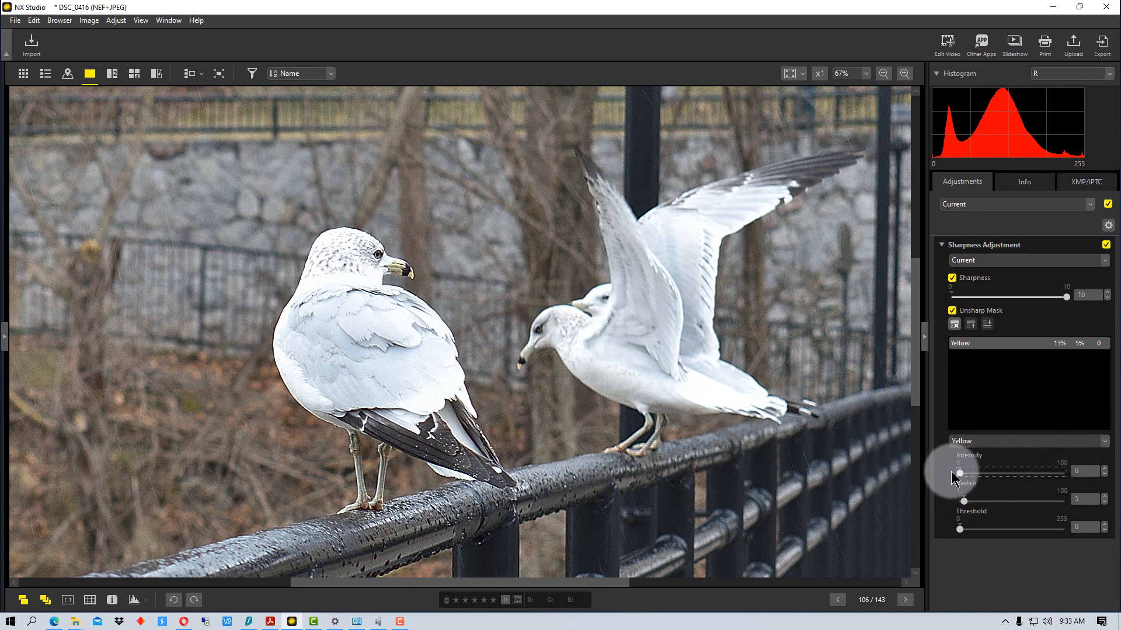
drag(960, 472, 1064, 473)
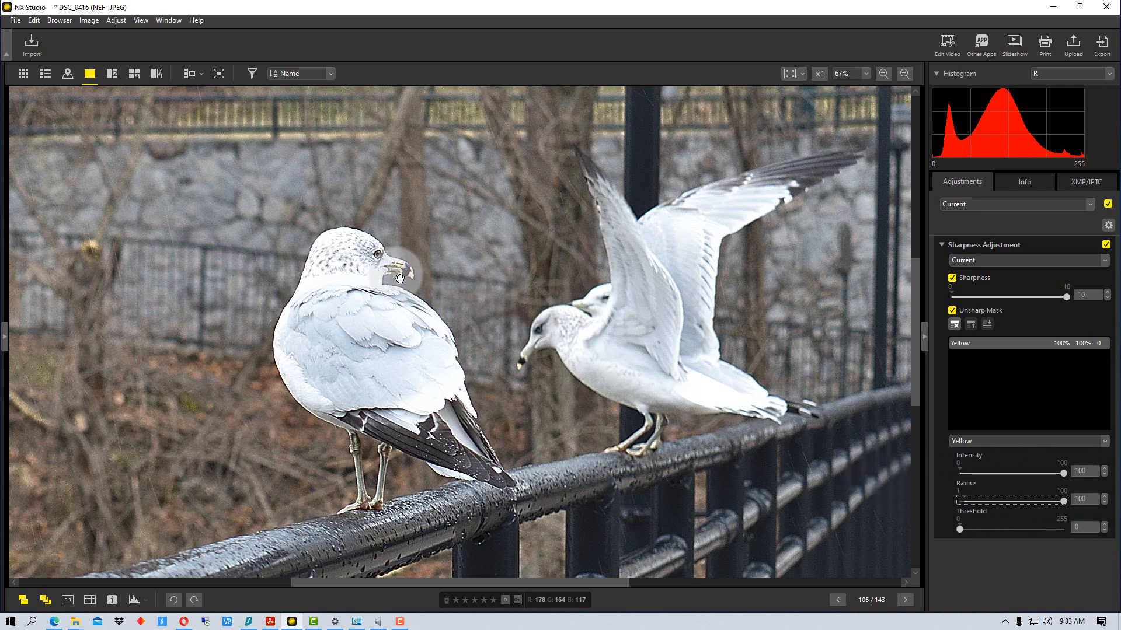
mouse_move(909, 468)
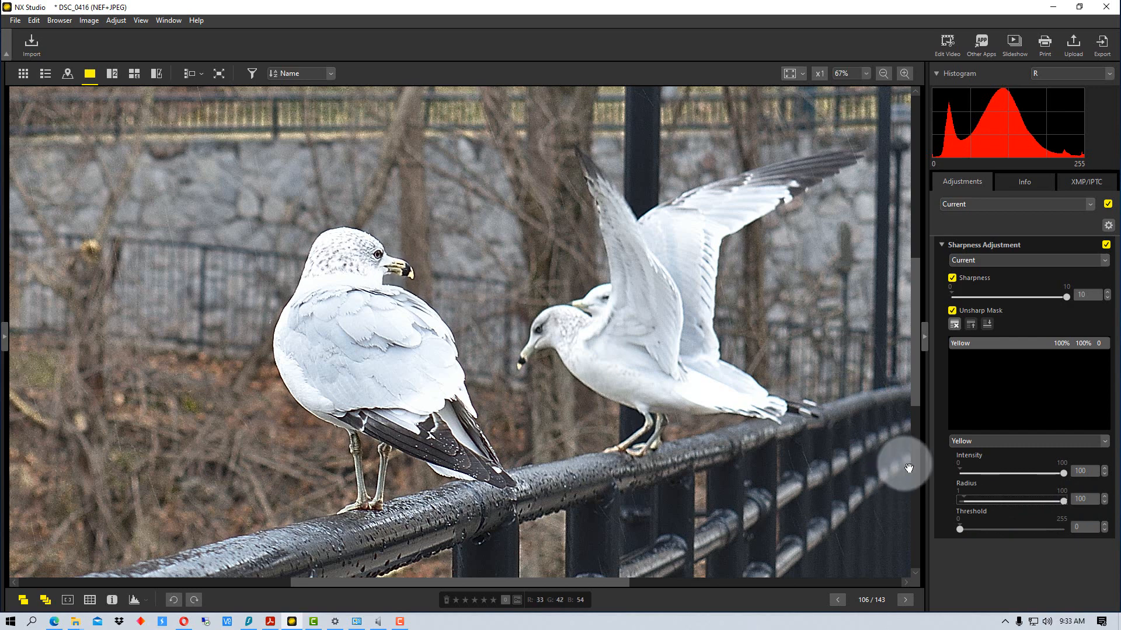
mouse_move(489, 340)
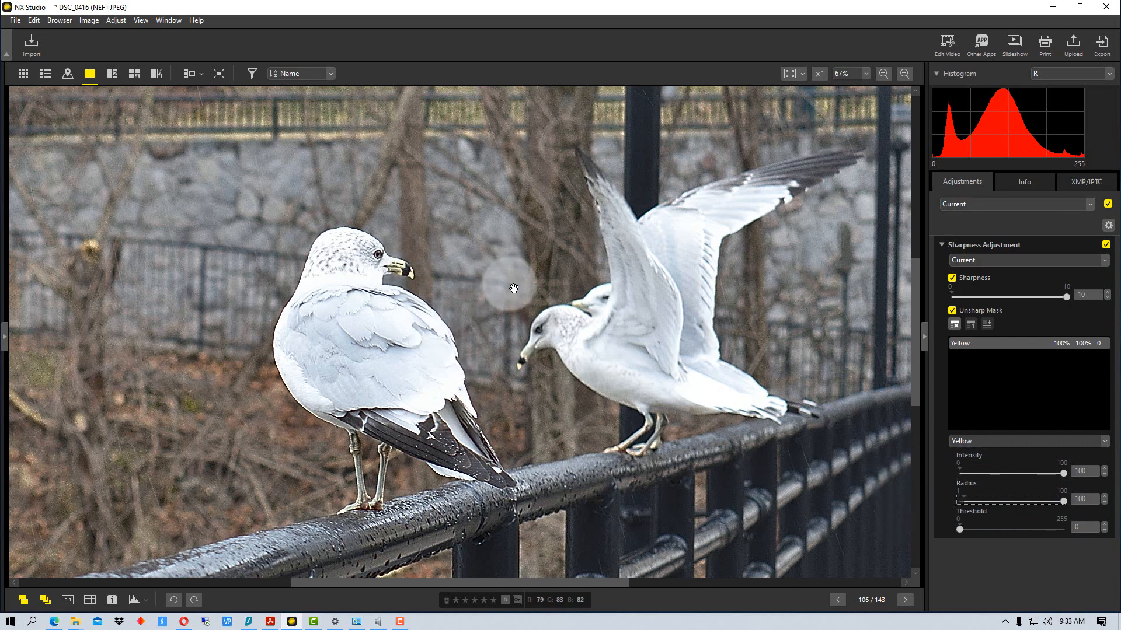
drag(960, 529, 963, 529)
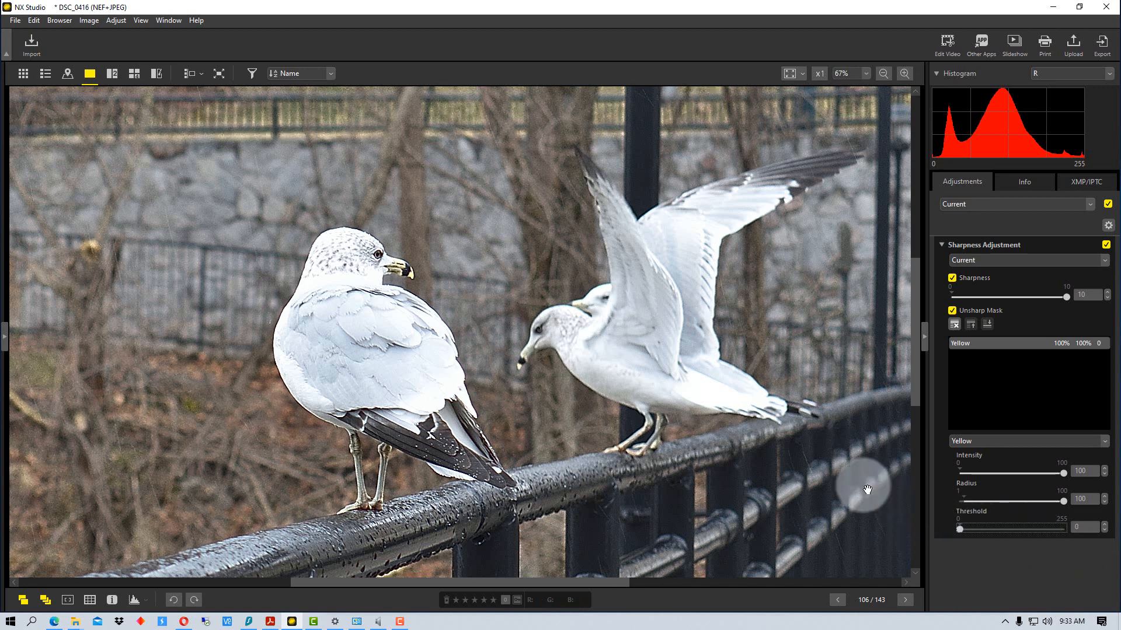
mouse_move(1051, 481)
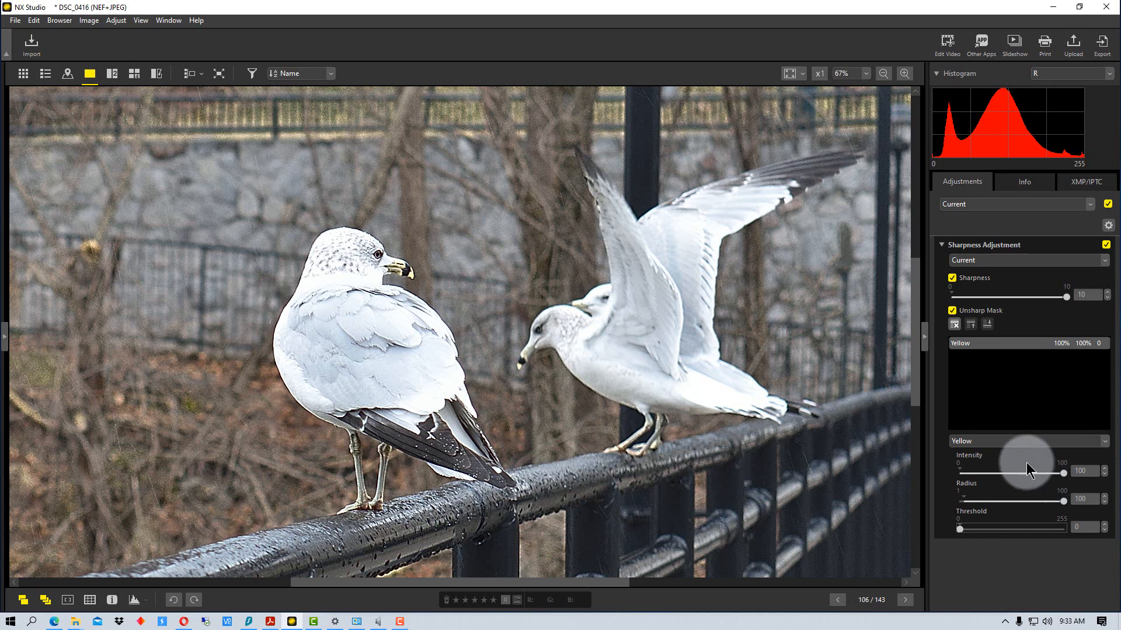
- Add a Red mask at intensity 22 and a trial Blue mask at intensity 37
click(1027, 442)
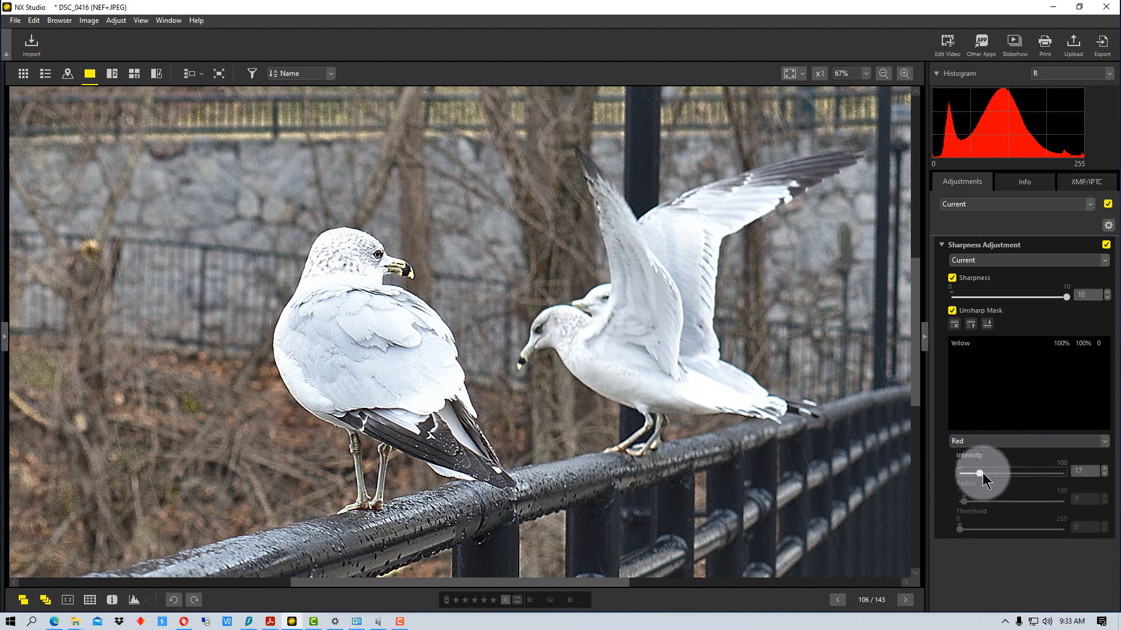
drag(972, 472, 982, 472)
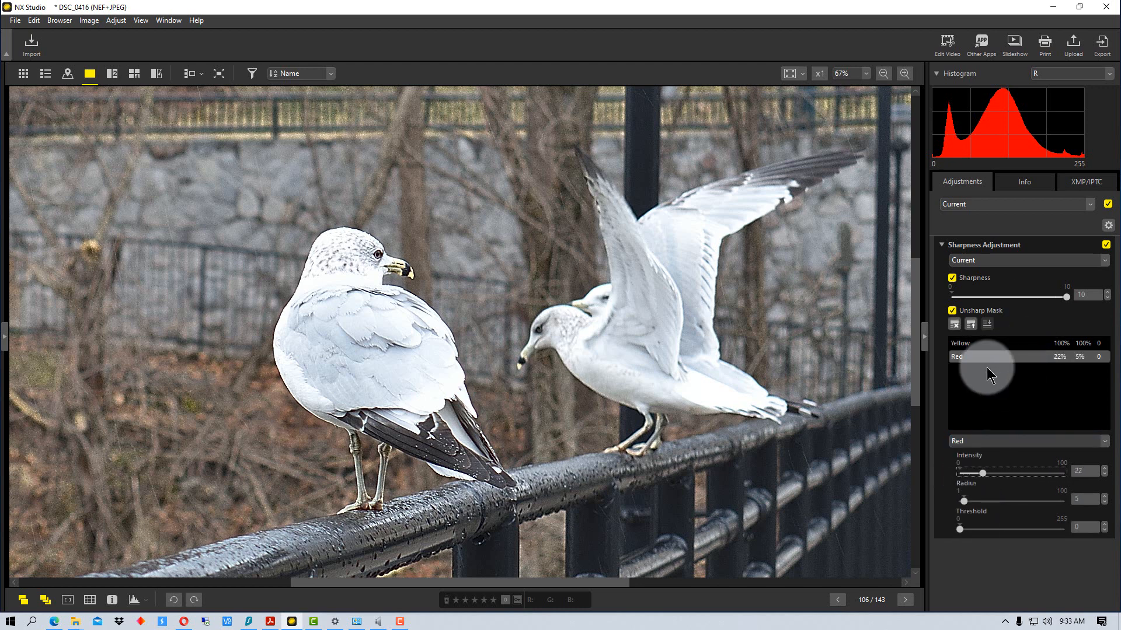
click(1027, 441)
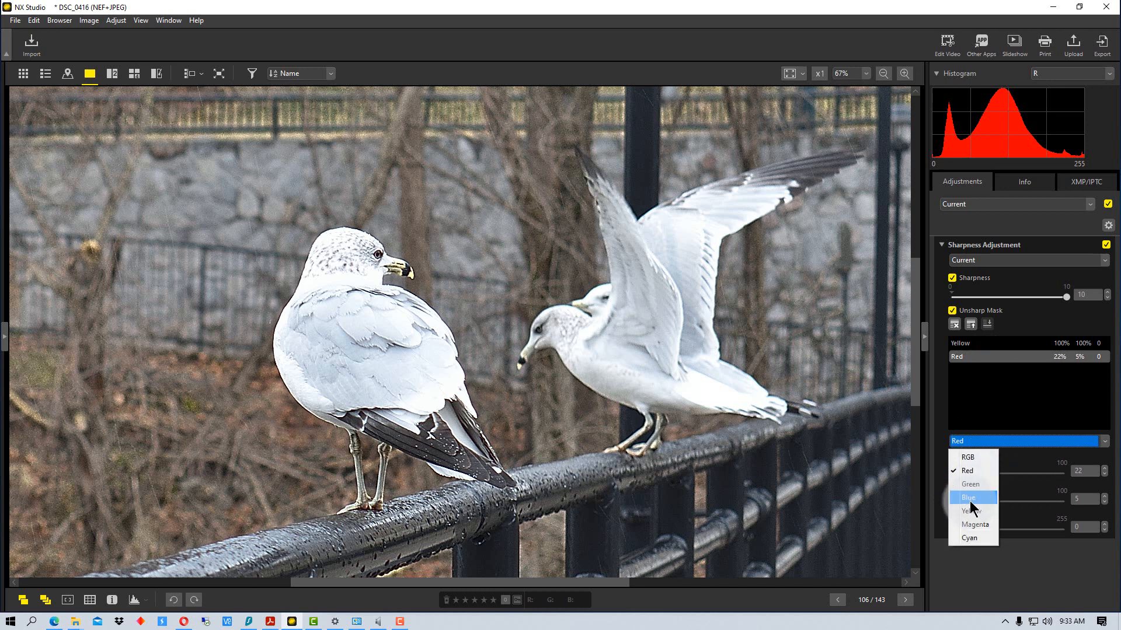
click(969, 498)
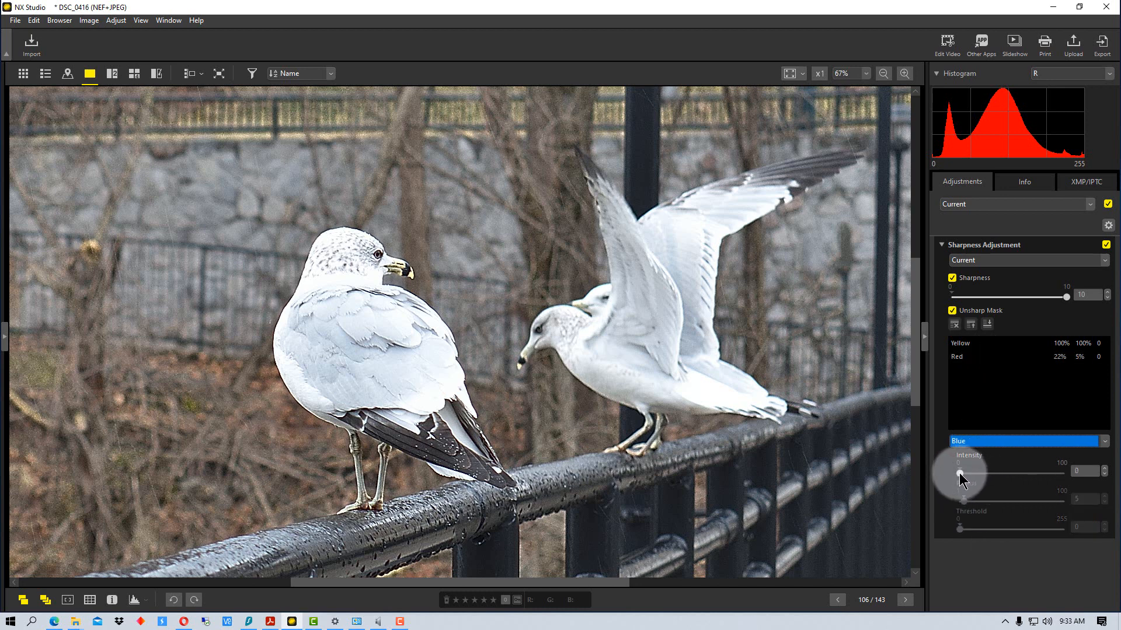
drag(959, 475, 999, 475)
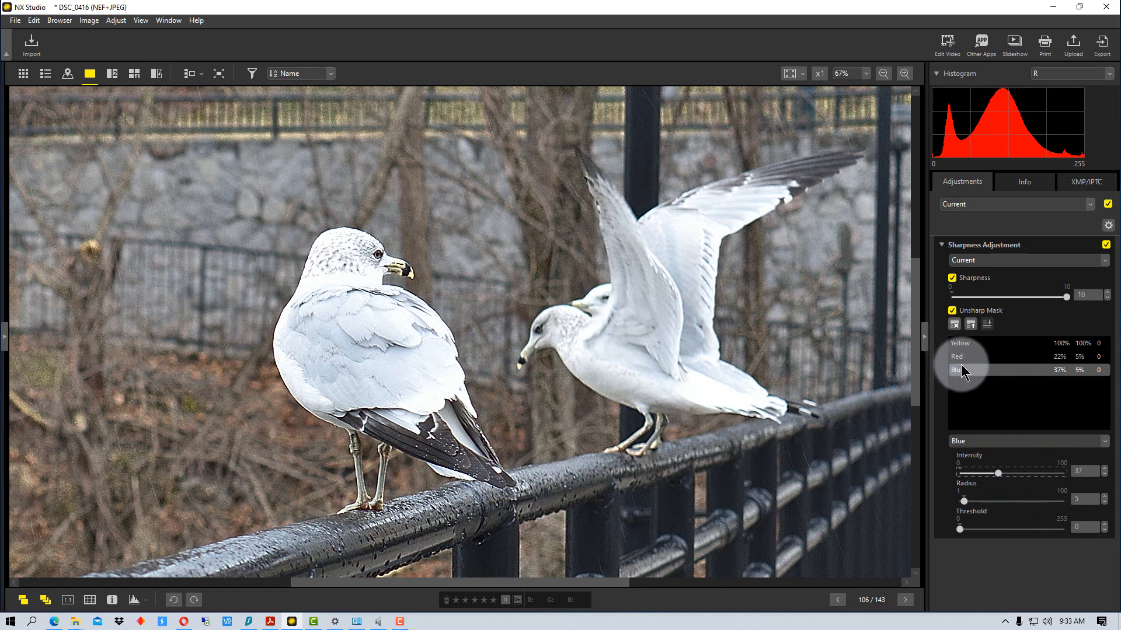
mouse_move(956, 325)
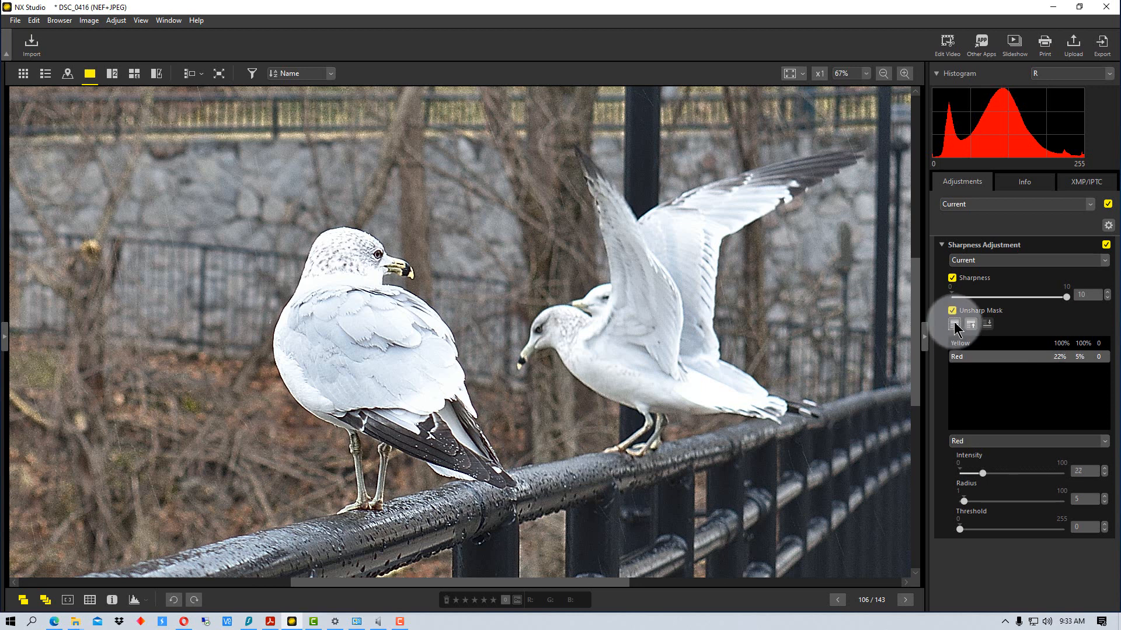
- Delete all unsharp masks and set the mask channel back to RGB
click(953, 323)
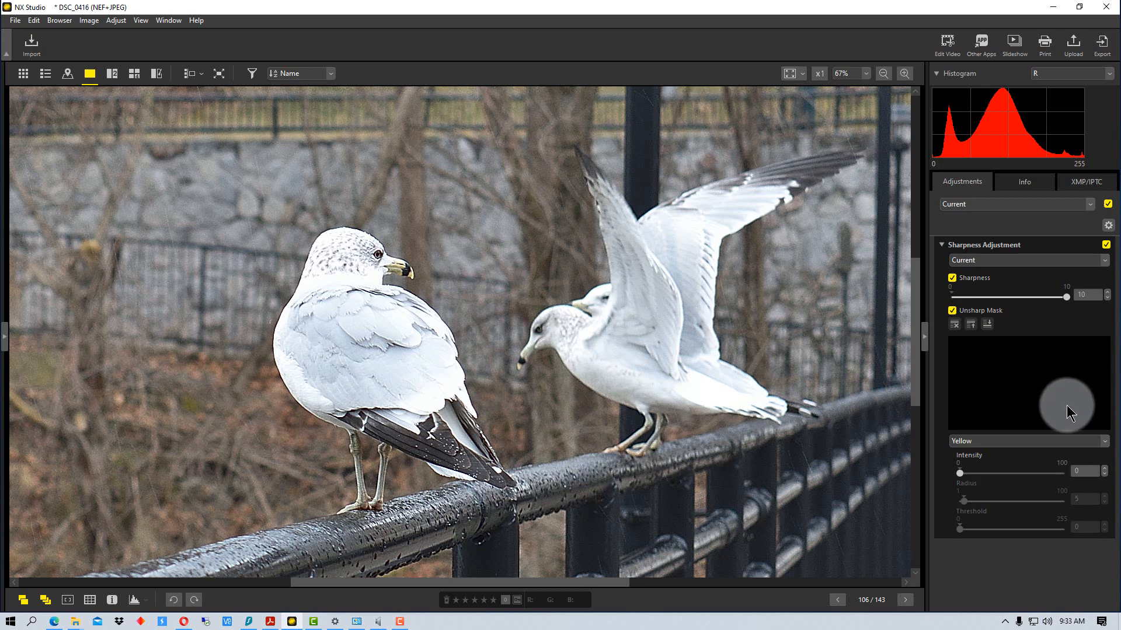
click(1027, 442)
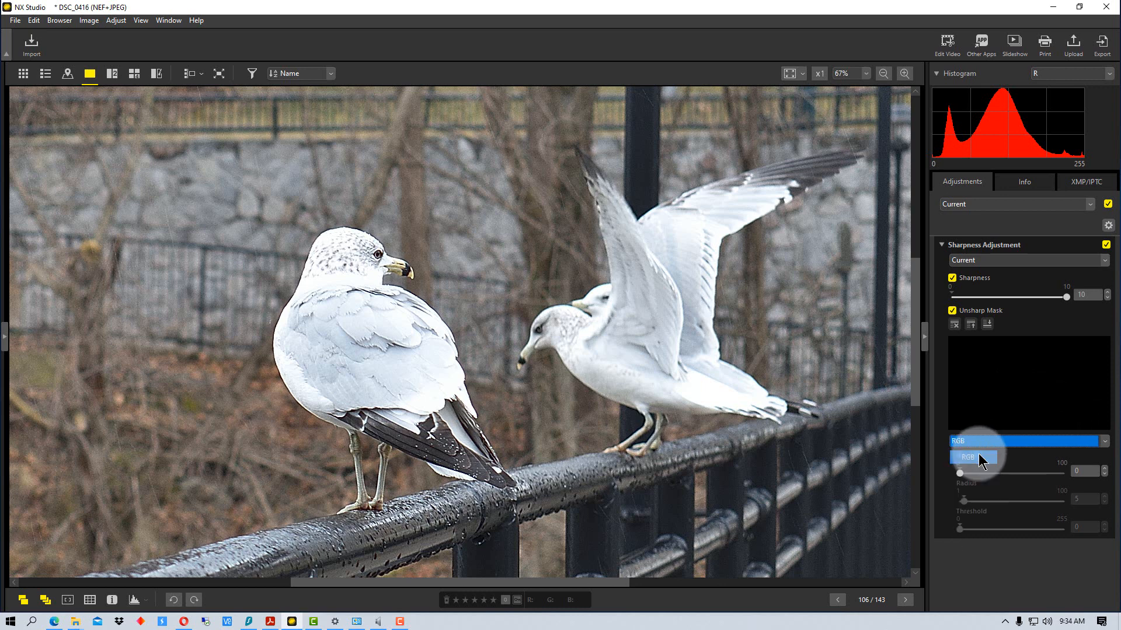
click(966, 456)
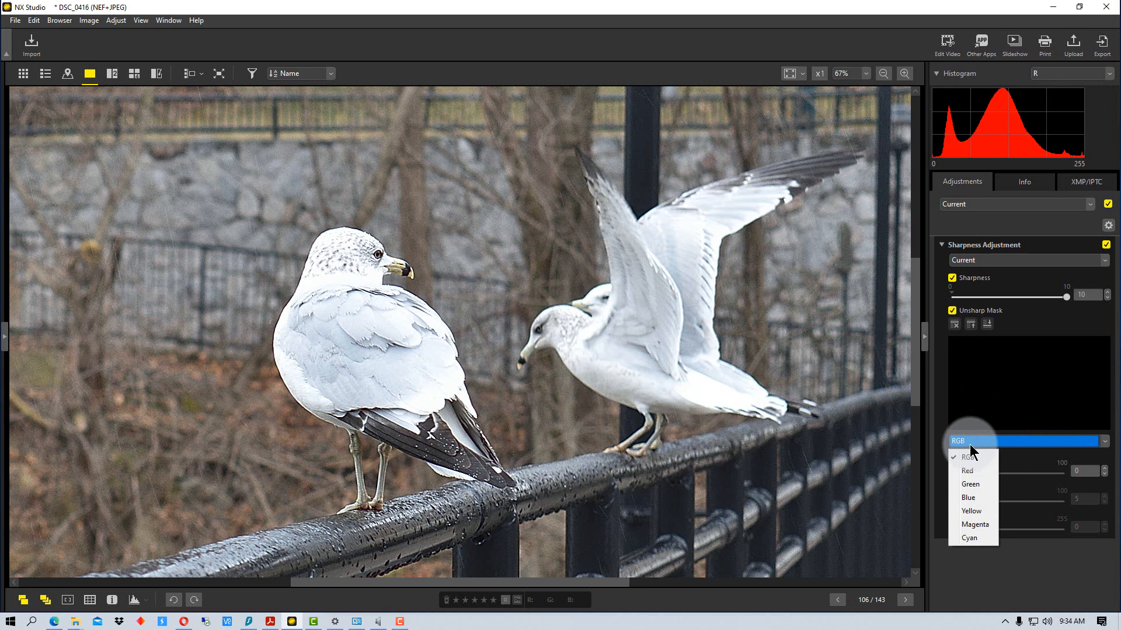
mouse_move(993, 428)
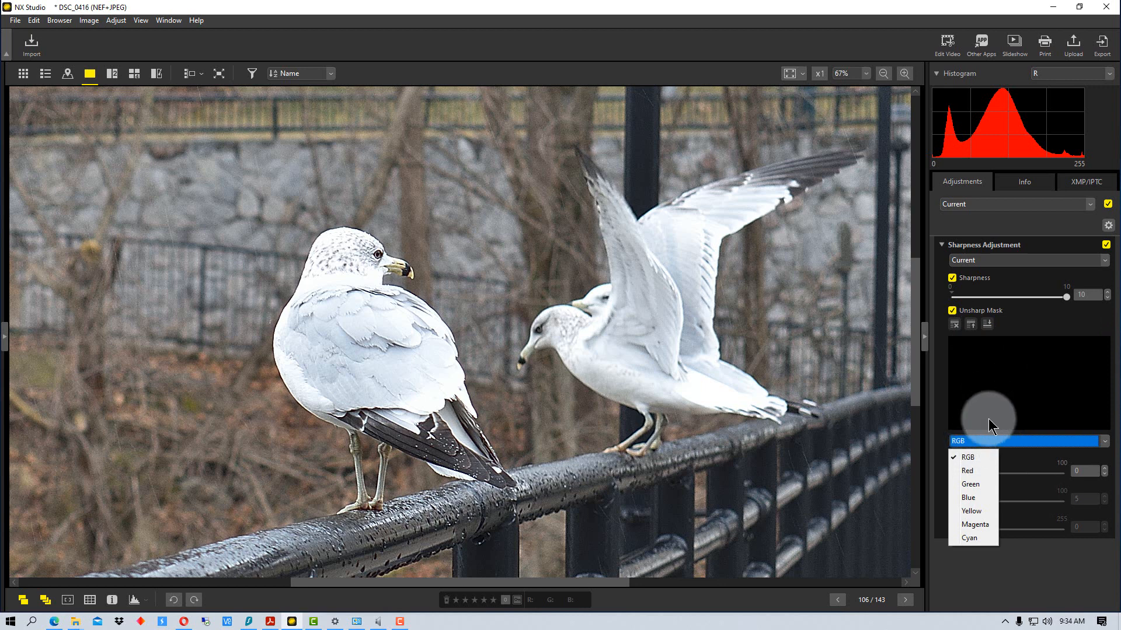
click(968, 457)
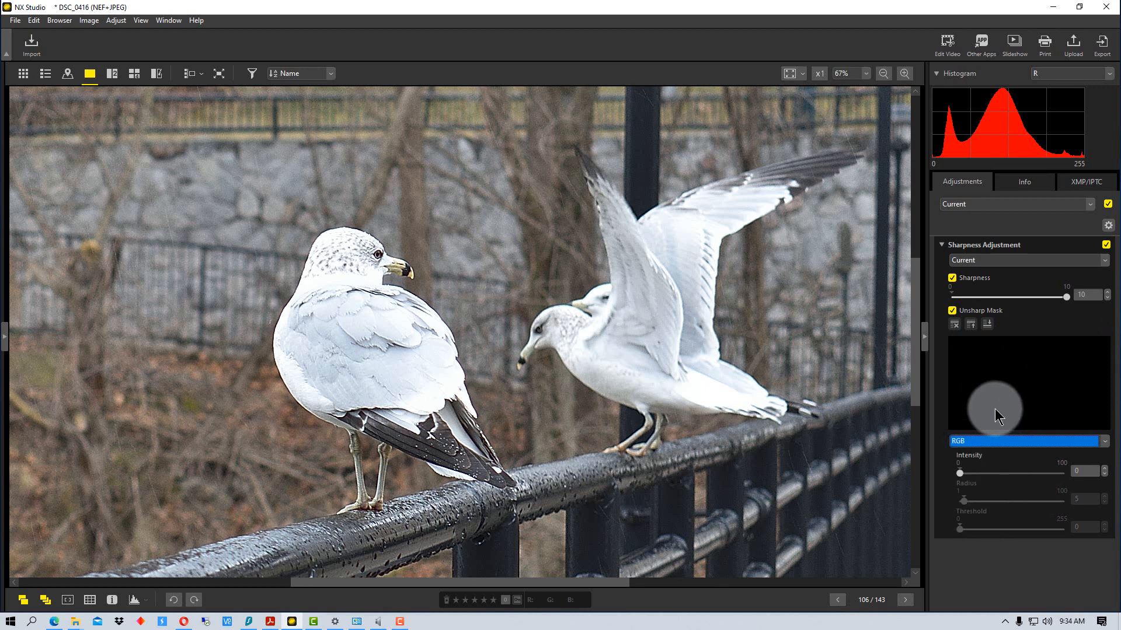